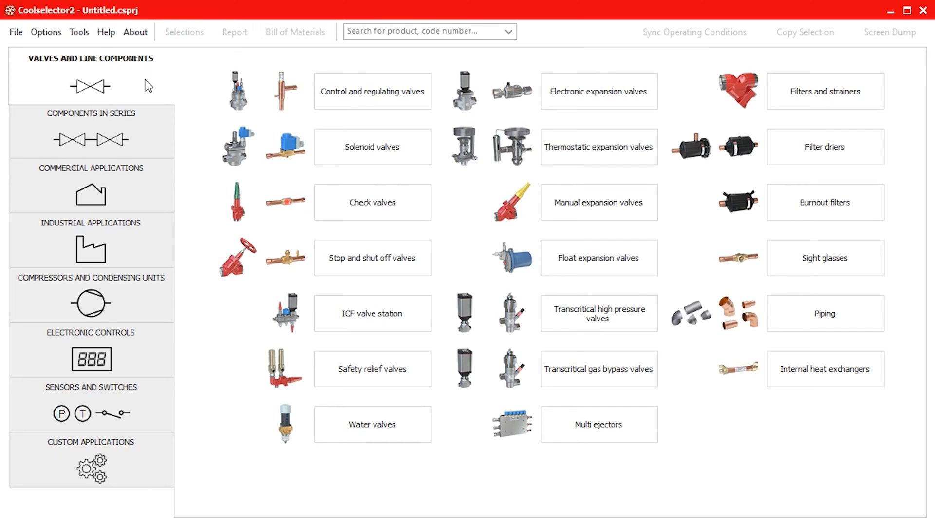
{"action": "mouse_move", "coordinate": [154, 145]}
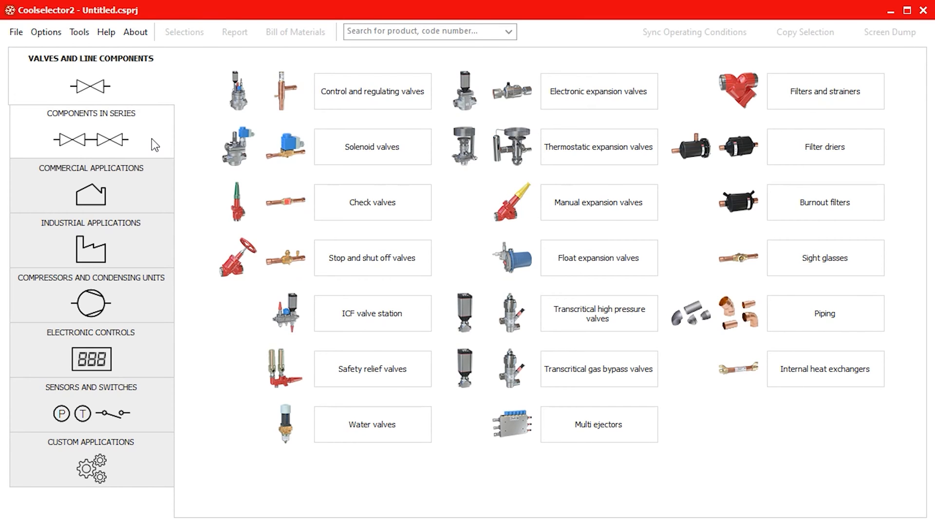
Browse the application categories: components in series, commercial, industrial and electronic controls.
{"action": "left_click", "coordinate": [90, 130]}
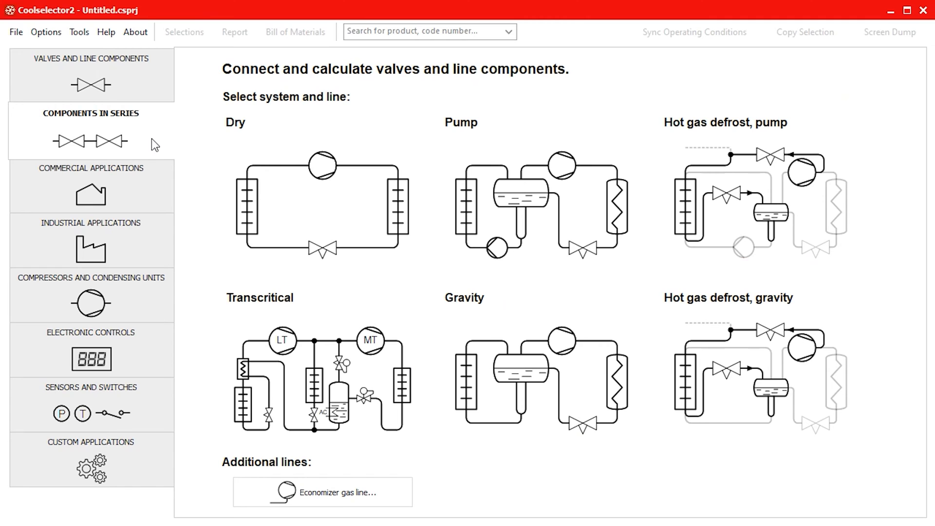
{"action": "left_click", "coordinate": [90, 185]}
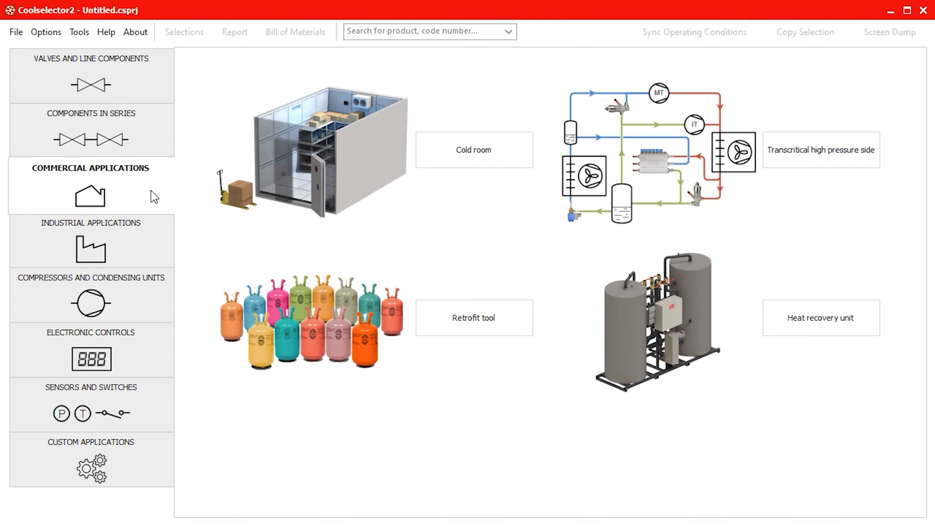
{"action": "left_click", "coordinate": [90, 242]}
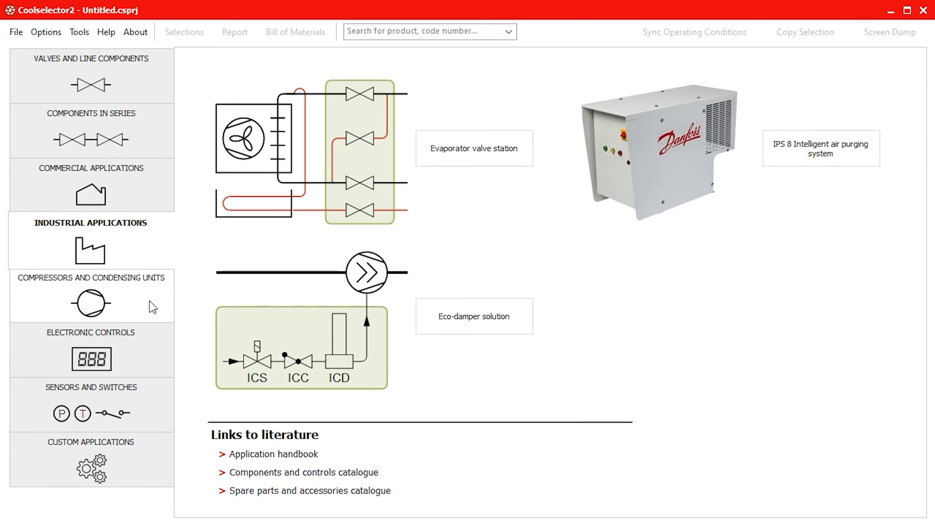
{"action": "left_click", "coordinate": [91, 295]}
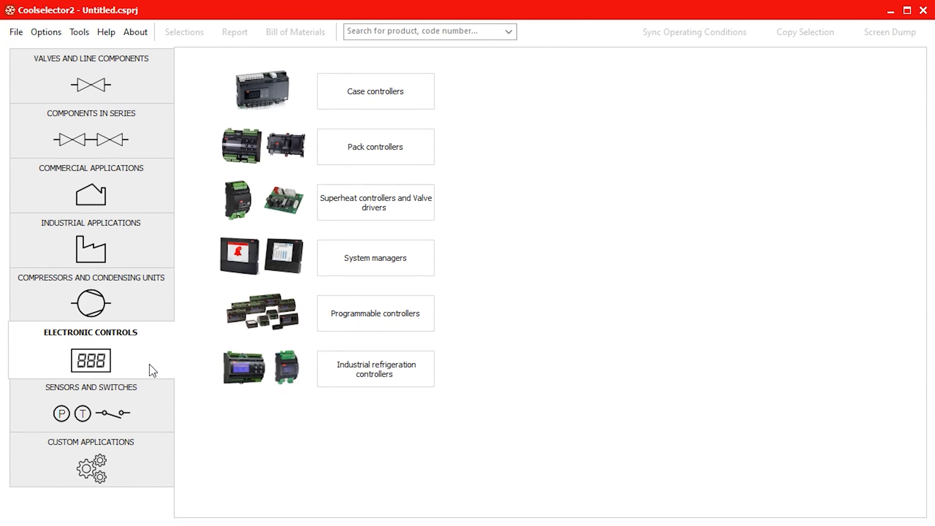
{"action": "left_click", "coordinate": [90, 406]}
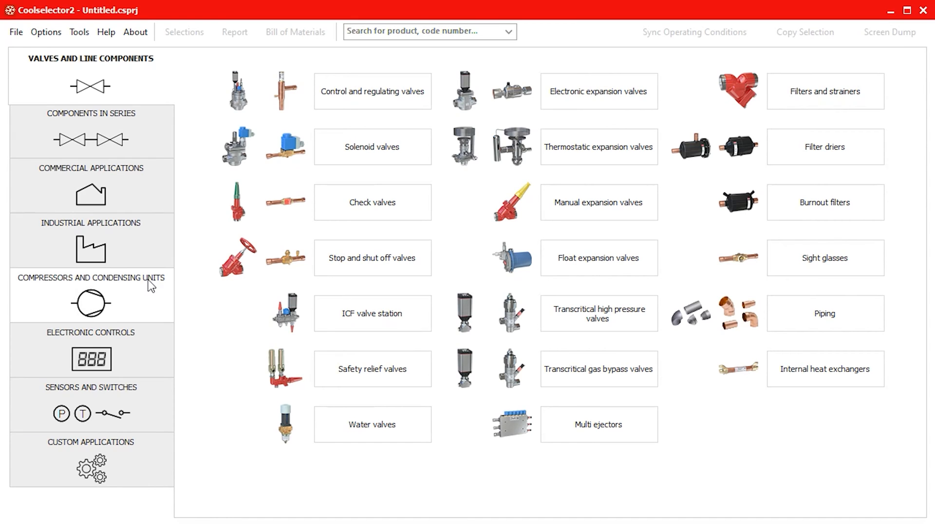
Start a condensing unit selection limited to R134a refrigerant.
{"action": "left_click", "coordinate": [90, 295]}
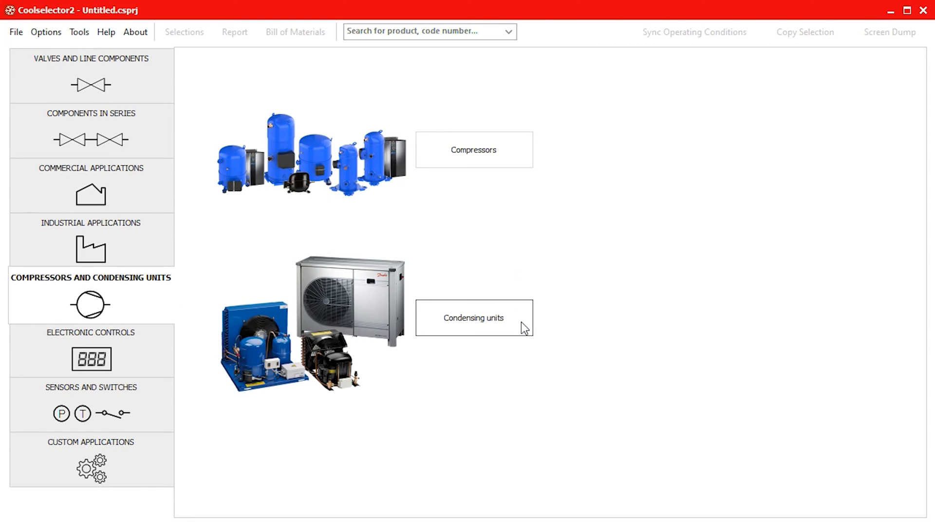
{"action": "left_click", "coordinate": [472, 317]}
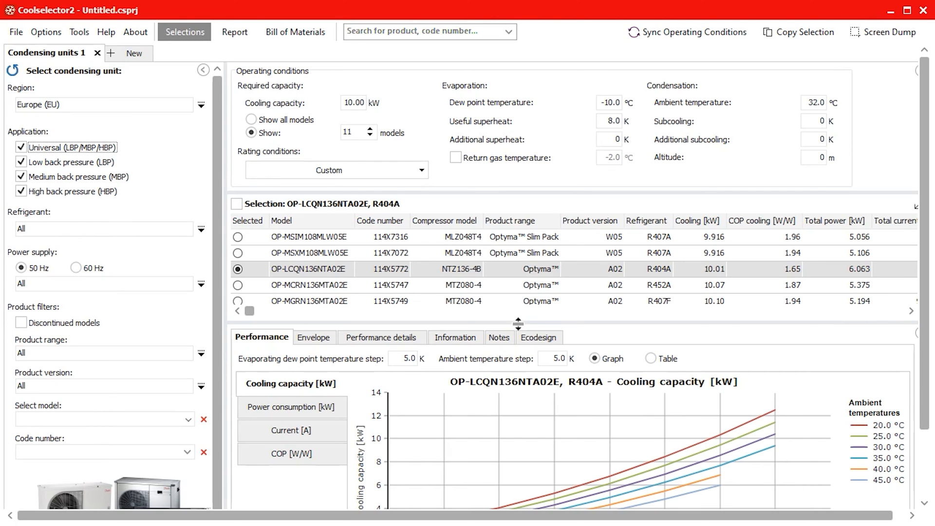
{"action": "left_click", "coordinate": [201, 229]}
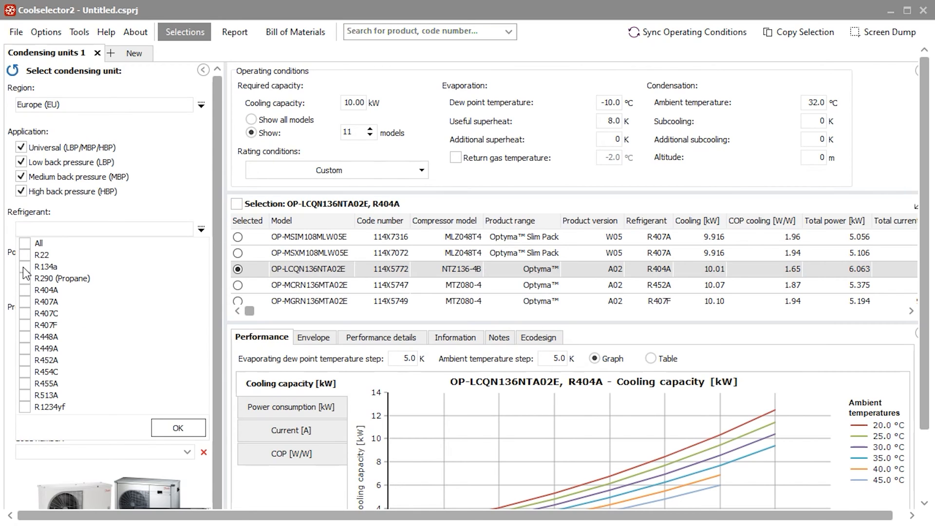
{"action": "left_click", "coordinate": [177, 428]}
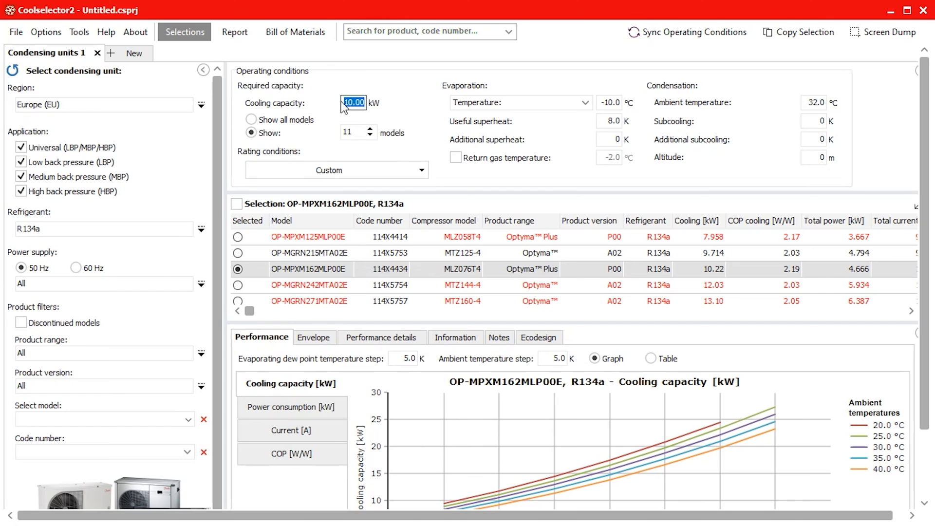
Set 4 kW cooling capacity, -8 °C evaporating temperature and 2 K subcooling.
{"action": "type", "text": "4"}
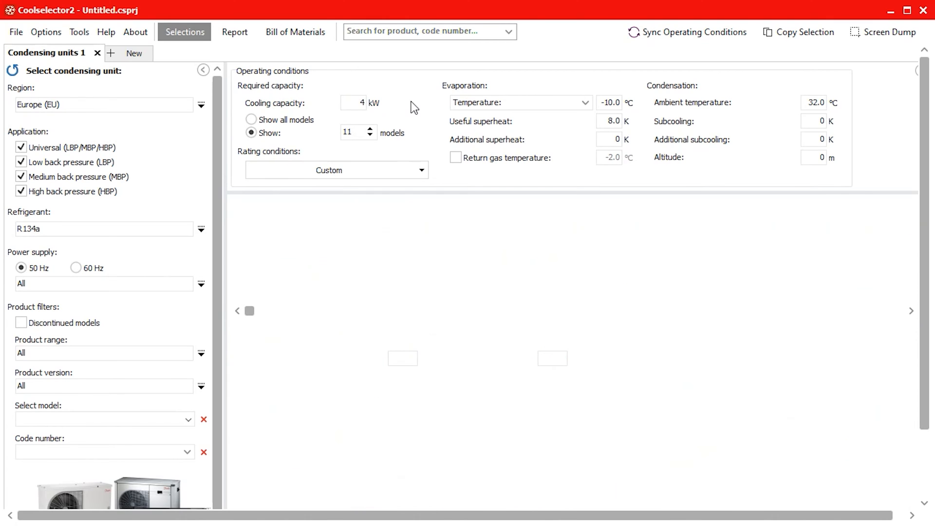
{"action": "left_click", "coordinate": [611, 102]}
{"action": "type", "text": "-8"}
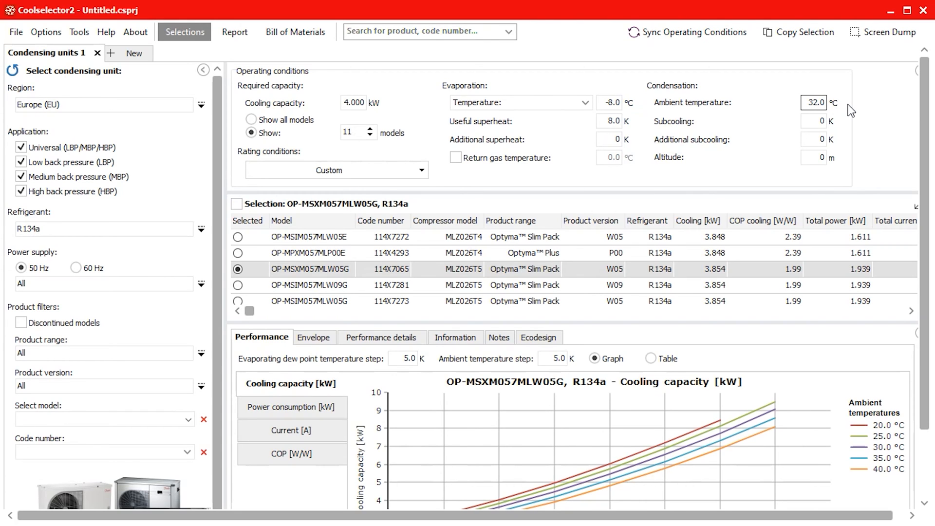
{"action": "left_click", "coordinate": [814, 121]}
{"action": "type", "text": "2"}
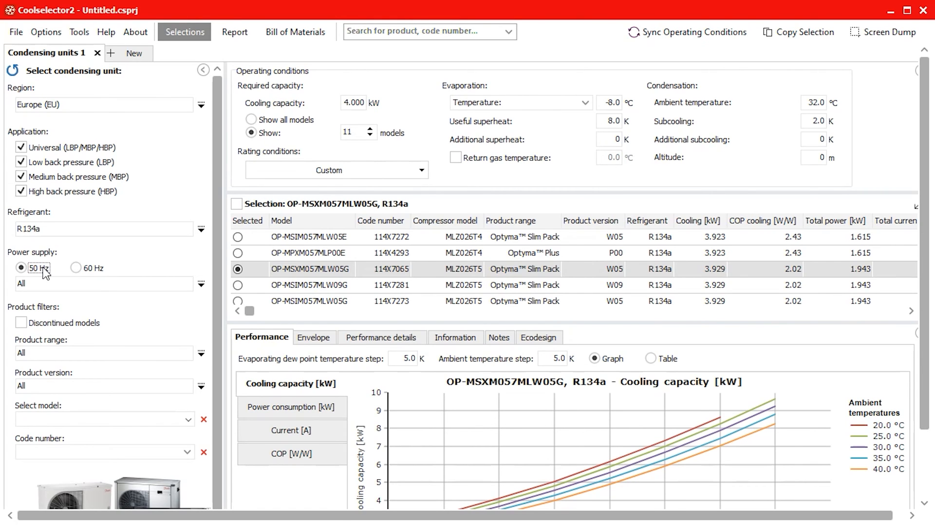
Filter the power supply to 200–220 V and 380–400 V three-phase.
{"action": "left_click", "coordinate": [101, 284]}
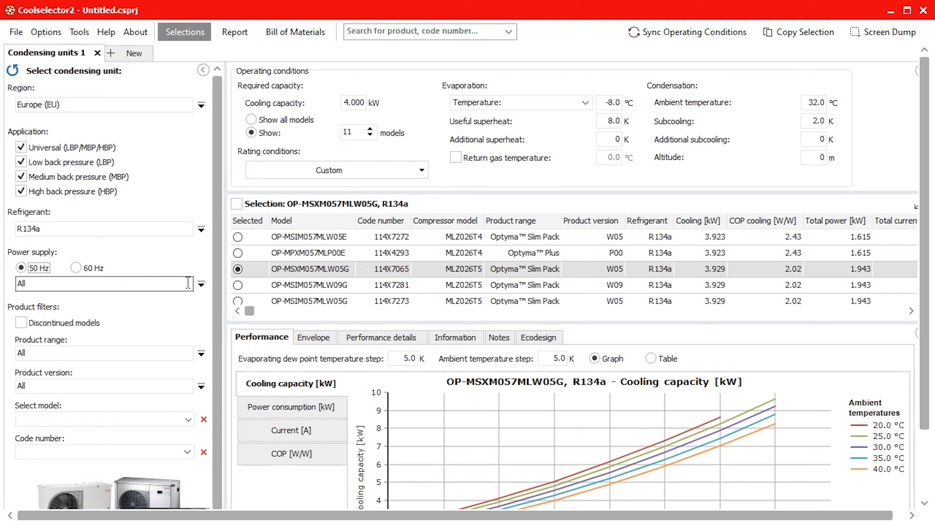
{"action": "left_click", "coordinate": [201, 284]}
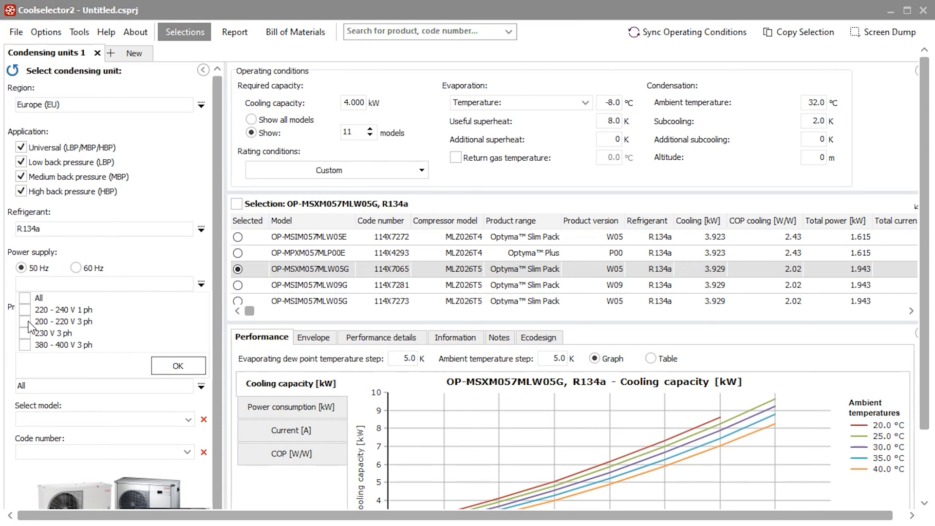
{"action": "left_click", "coordinate": [25, 345]}
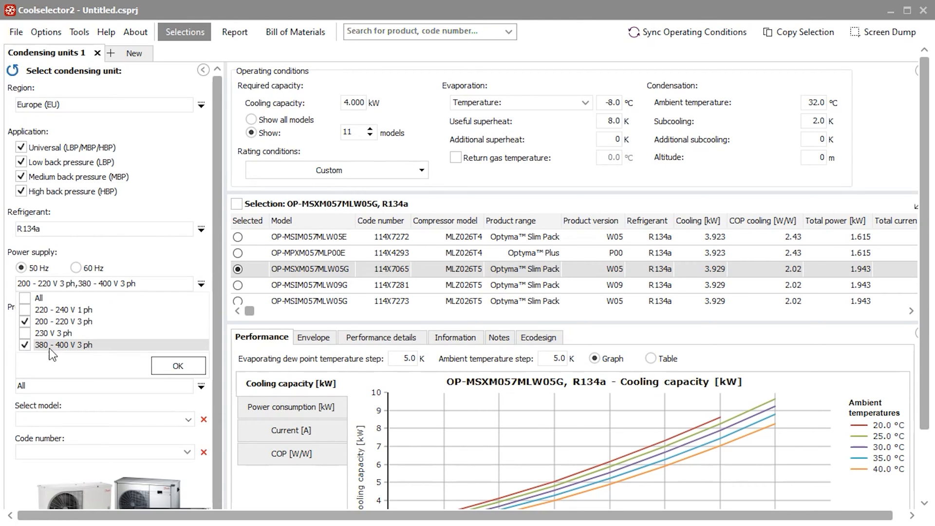
{"action": "left_click", "coordinate": [178, 366]}
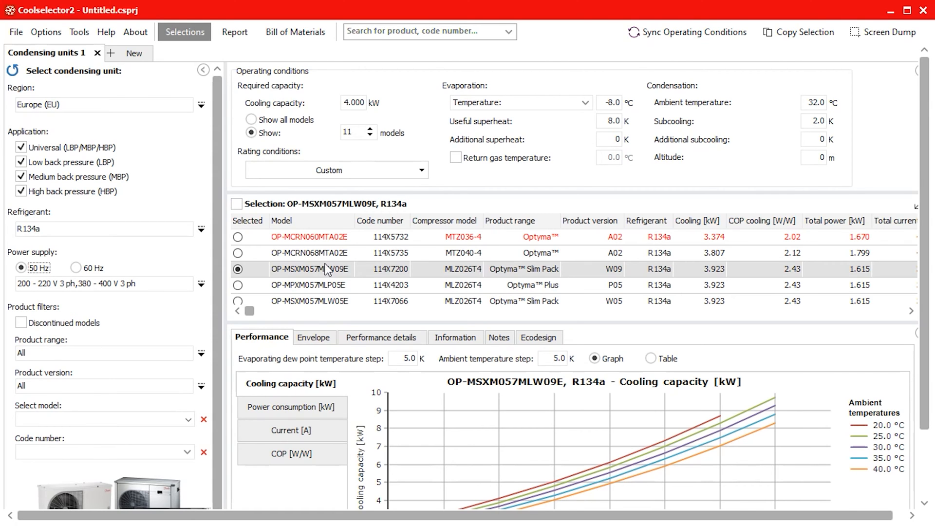
Compare candidate units and settle on the OP-MSXM057MLW09E Optyma Slim Pack.
{"action": "left_click", "coordinate": [238, 252]}
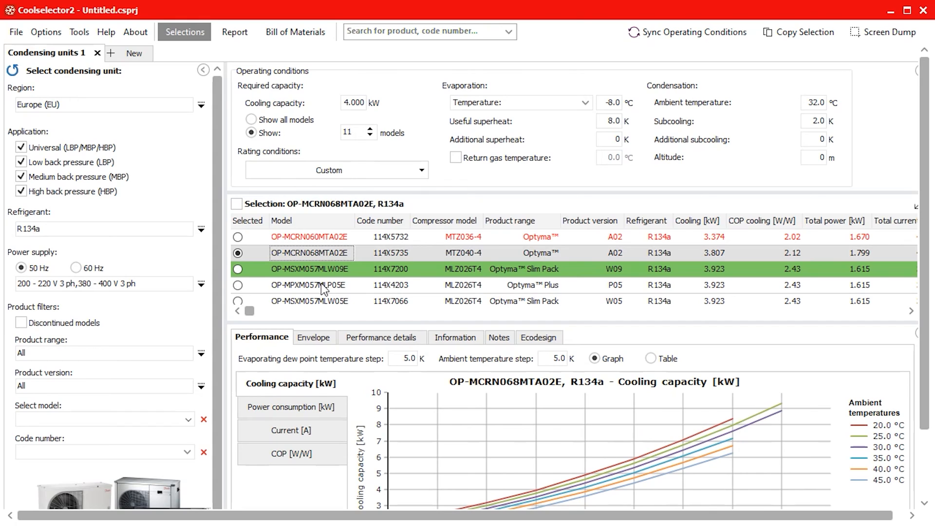
{"action": "left_click", "coordinate": [238, 285]}
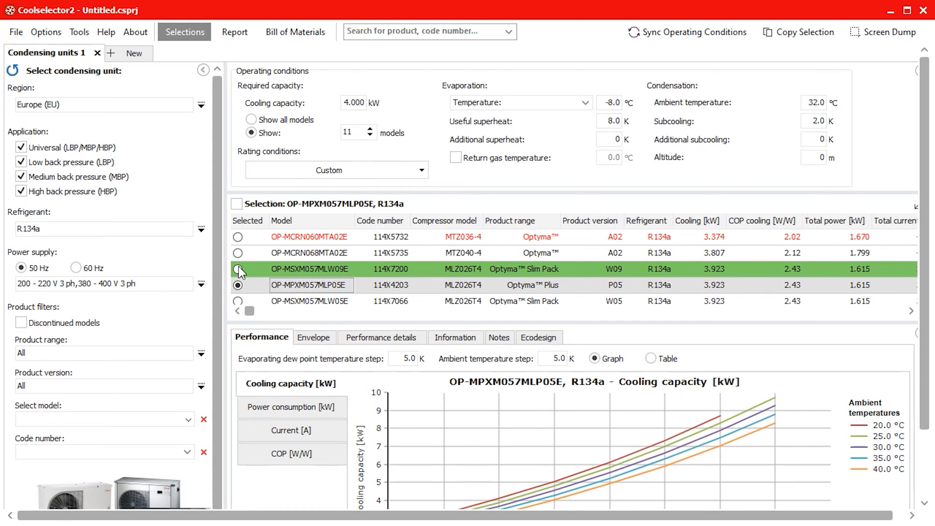
{"action": "left_click", "coordinate": [237, 269]}
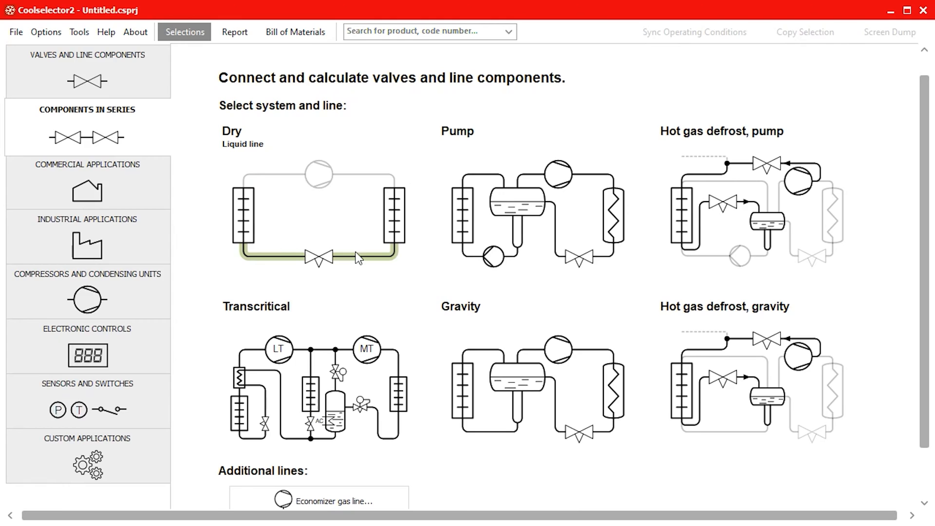
Start a dry liquid line with ANSI Soldering connections and add a DCL 032.5 filter drier.
{"action": "left_click", "coordinate": [318, 257]}
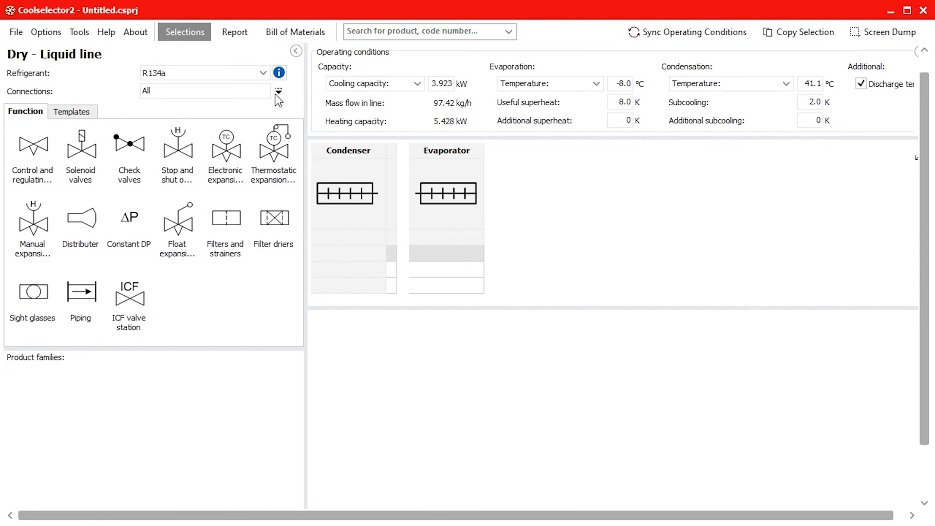
{"action": "left_click", "coordinate": [279, 91]}
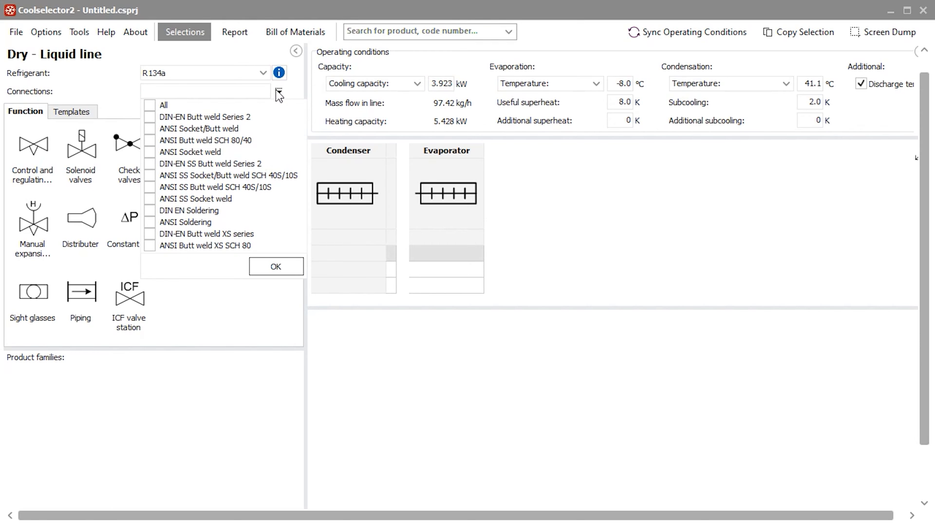
{"action": "mouse_move", "coordinate": [198, 230]}
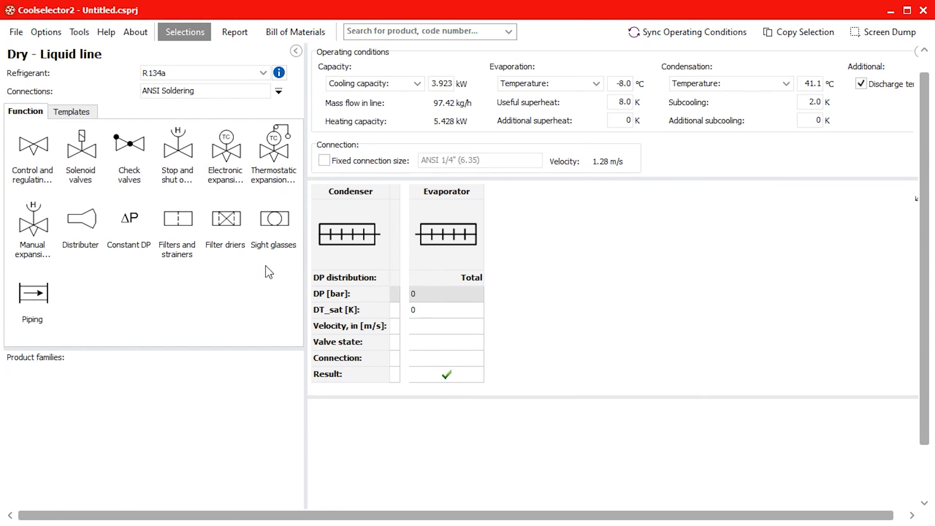
{"action": "left_click", "coordinate": [225, 218]}
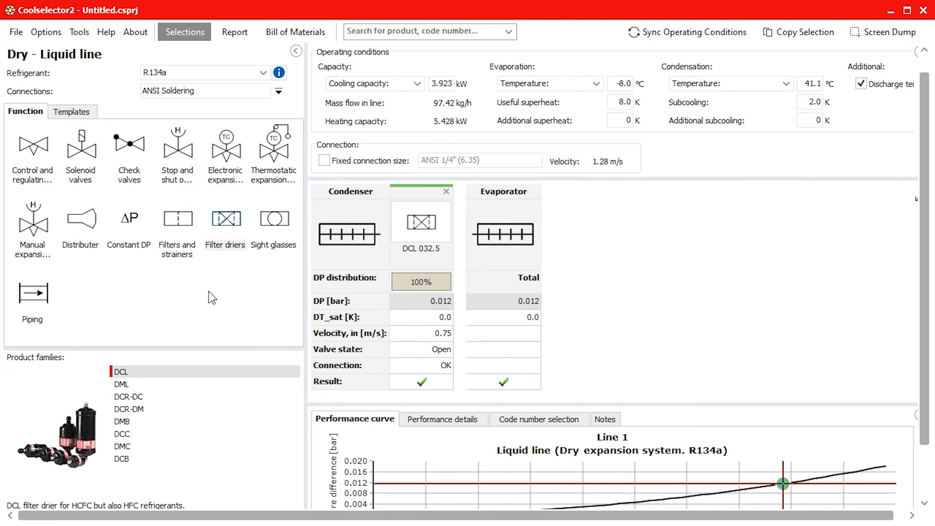
Add an SGP sight glass, then list TU/TC thermostatic expansion valves for the liquid line.
{"action": "left_click", "coordinate": [273, 217]}
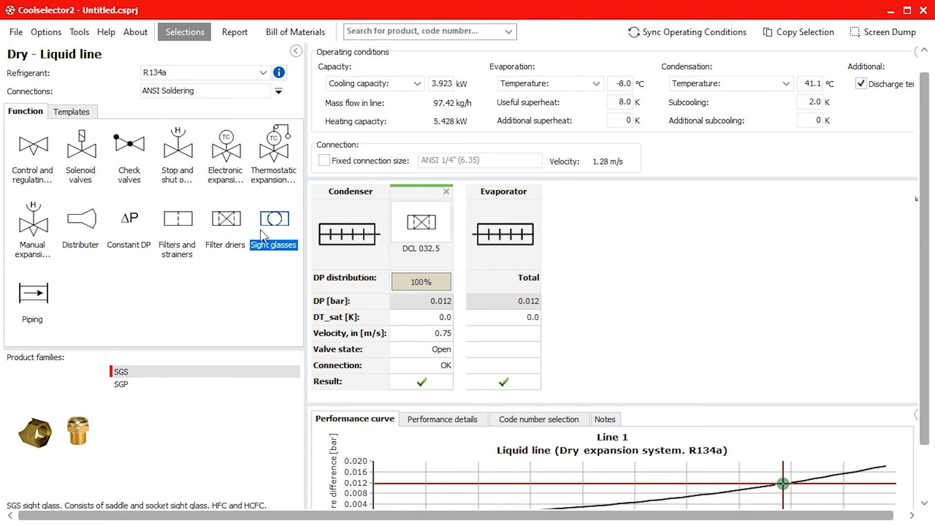
{"action": "left_click", "coordinate": [120, 384]}
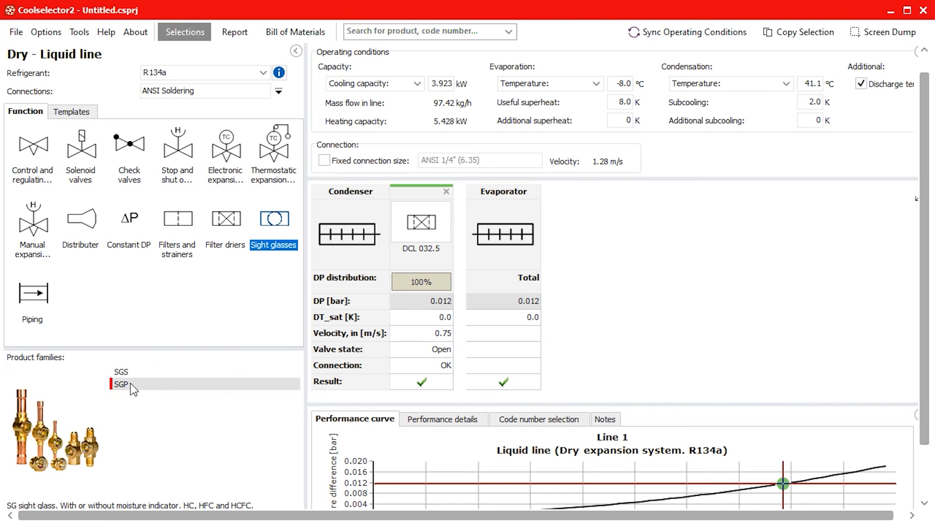
{"action": "left_click", "coordinate": [274, 218]}
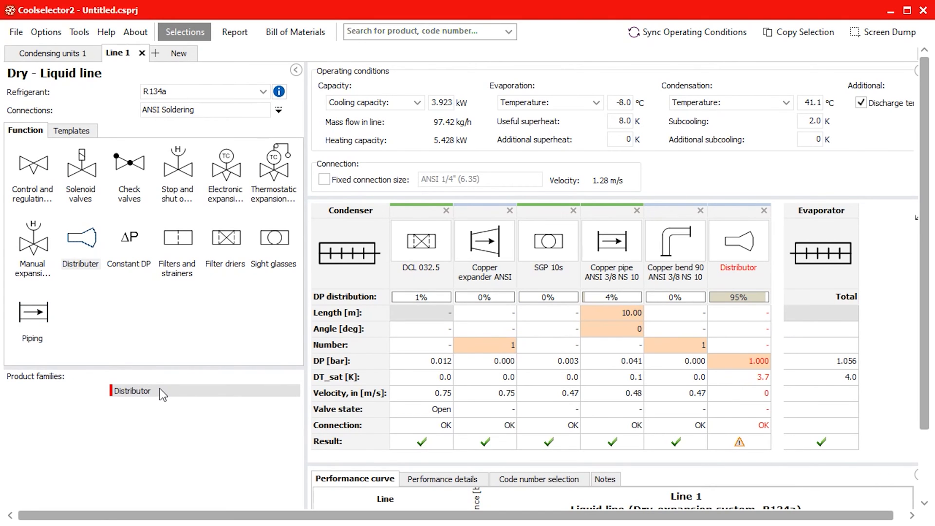
{"action": "left_click", "coordinate": [274, 173]}
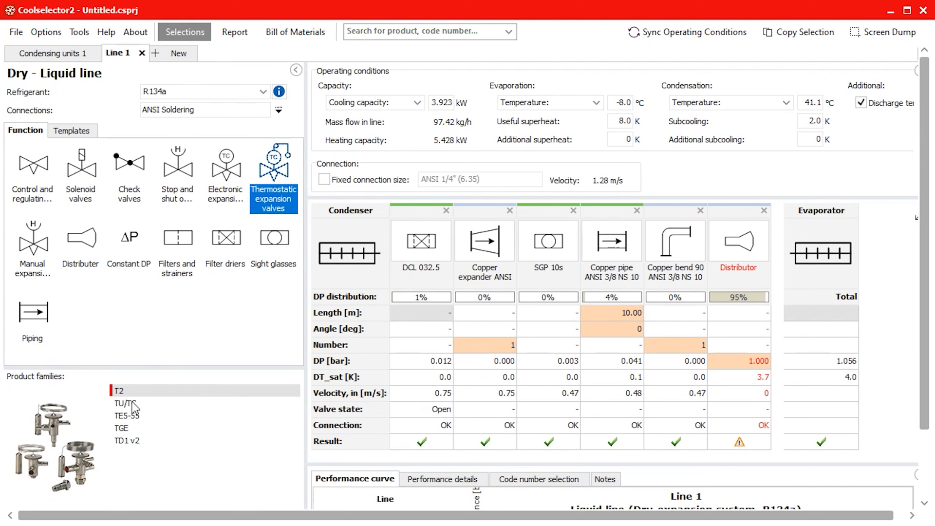
{"action": "left_click", "coordinate": [125, 396]}
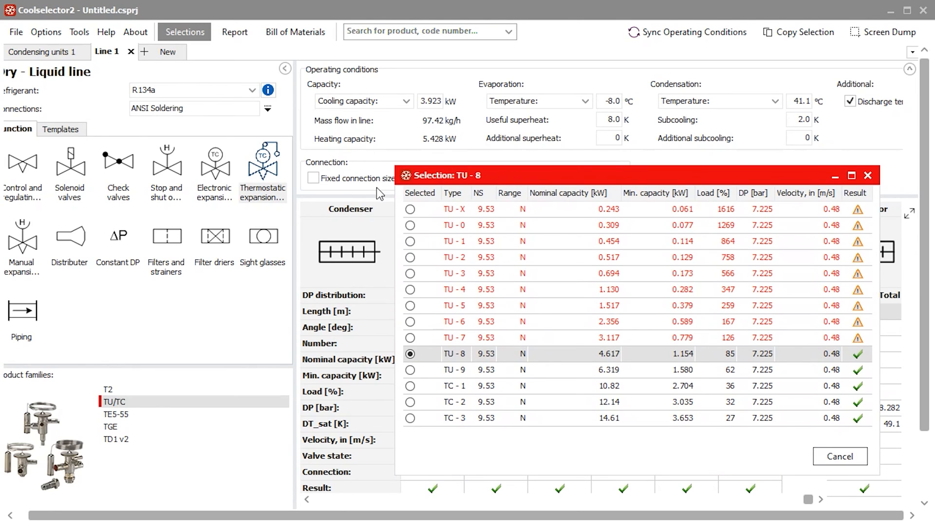
Try the TU - 7 valve, then fit the TU - 8 expansion valve to the liquid line.
{"action": "left_click", "coordinate": [410, 337]}
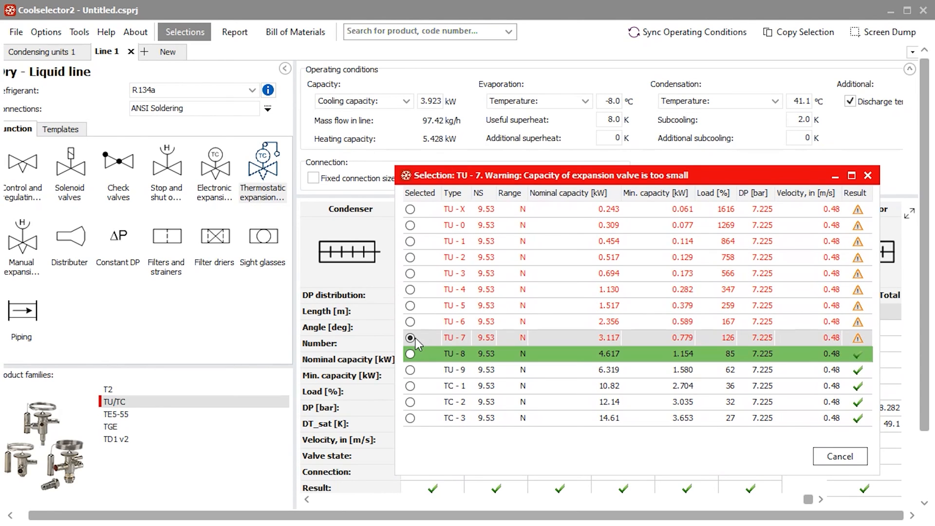
{"action": "left_click", "coordinate": [410, 353]}
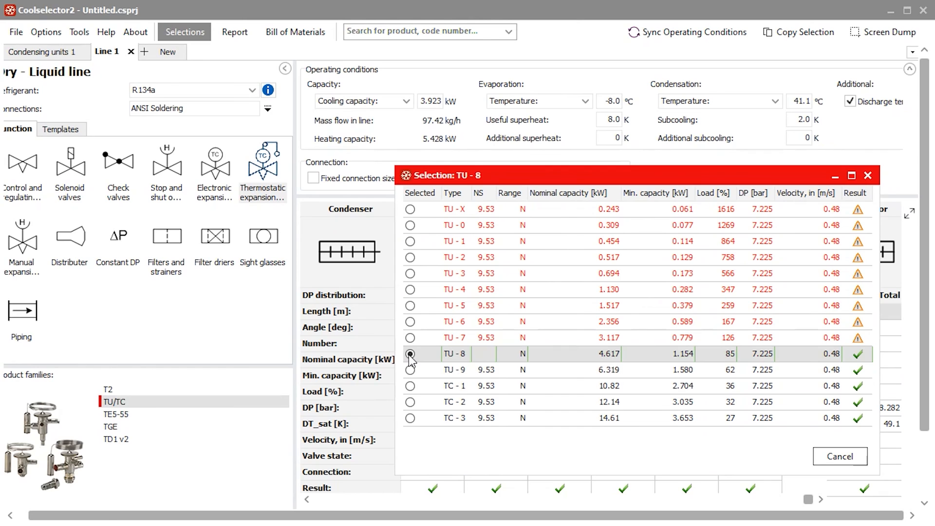
{"action": "left_click", "coordinate": [410, 354]}
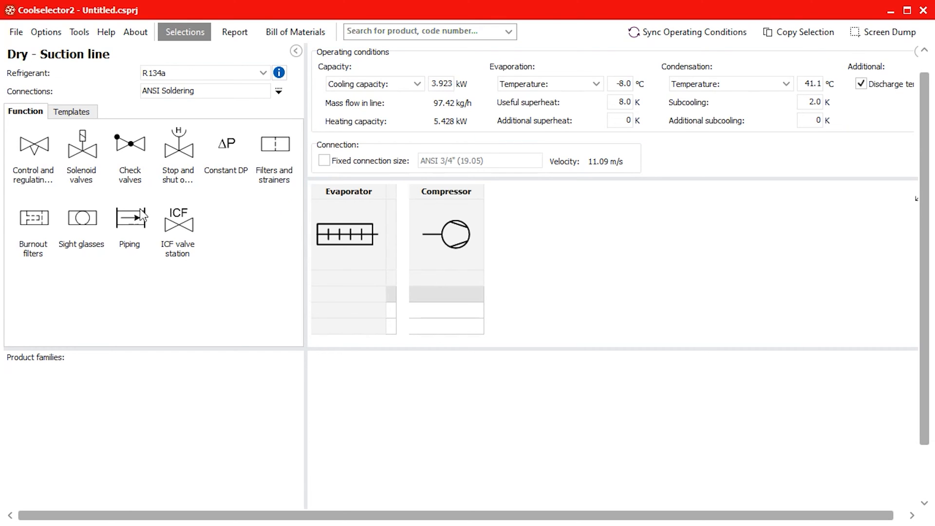
Rename the lines to Suction line and Liquid line, then start a new selection tab.
{"action": "left_click", "coordinate": [130, 218]}
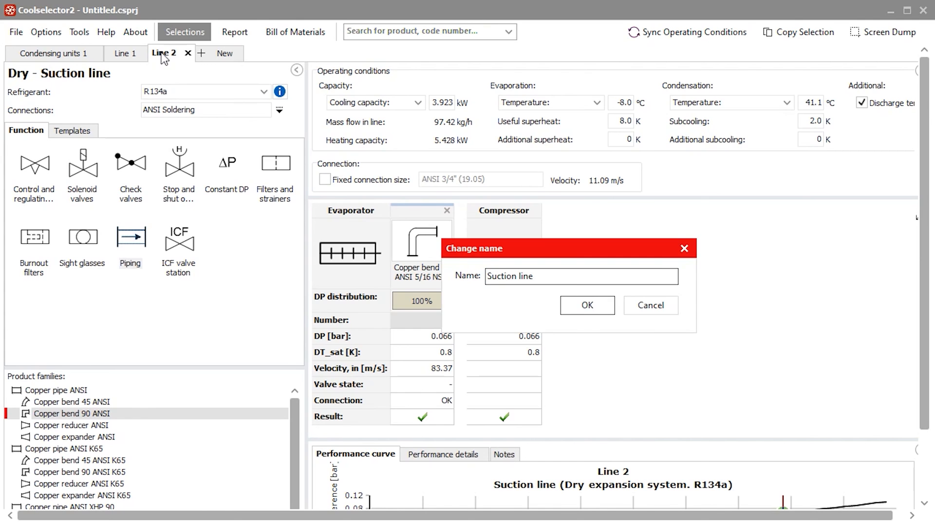
{"action": "left_click", "coordinate": [585, 304]}
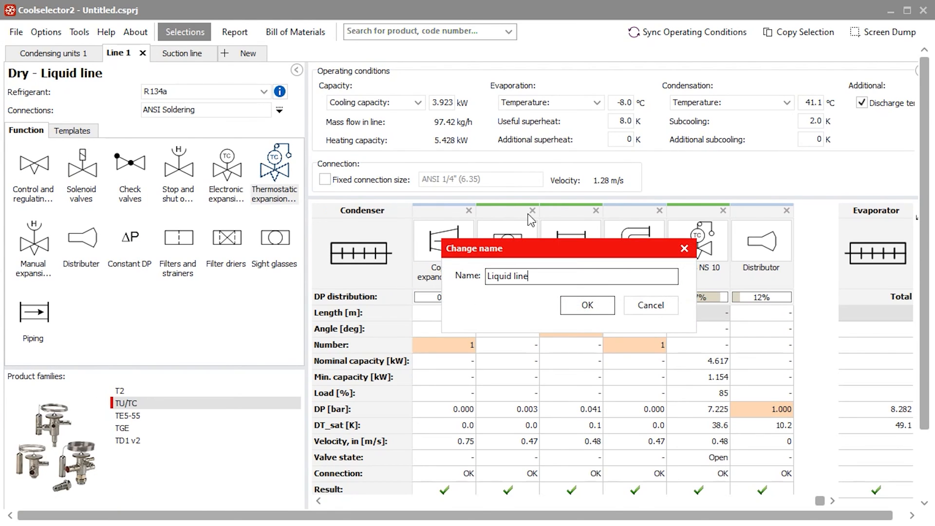
{"action": "left_click", "coordinate": [586, 305]}
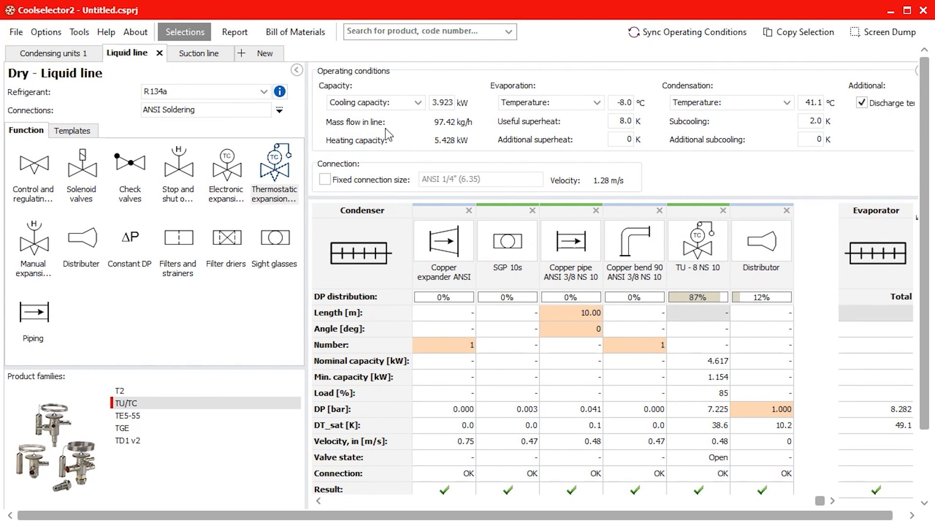
{"action": "left_click", "coordinate": [258, 53]}
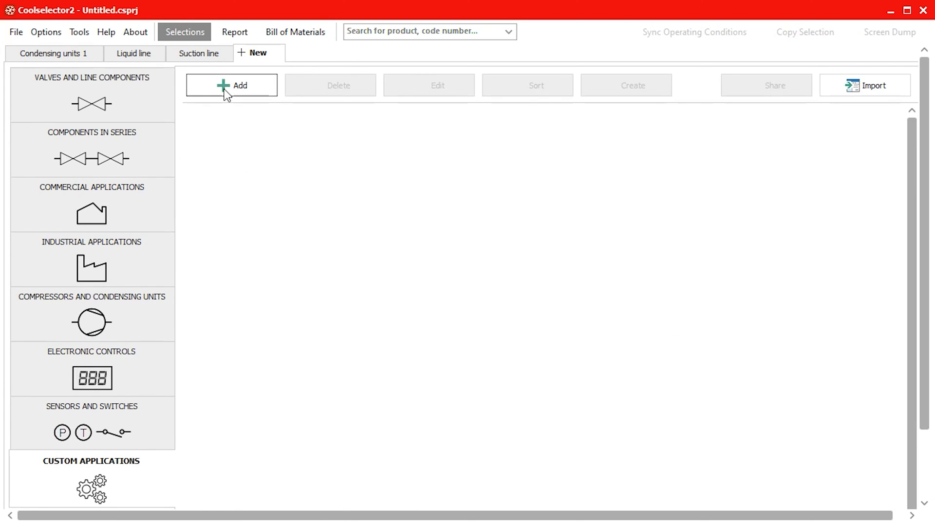
Add a custom application titled 'Optyma slim pack system' with a browsed image file.
{"action": "left_click", "coordinate": [231, 85]}
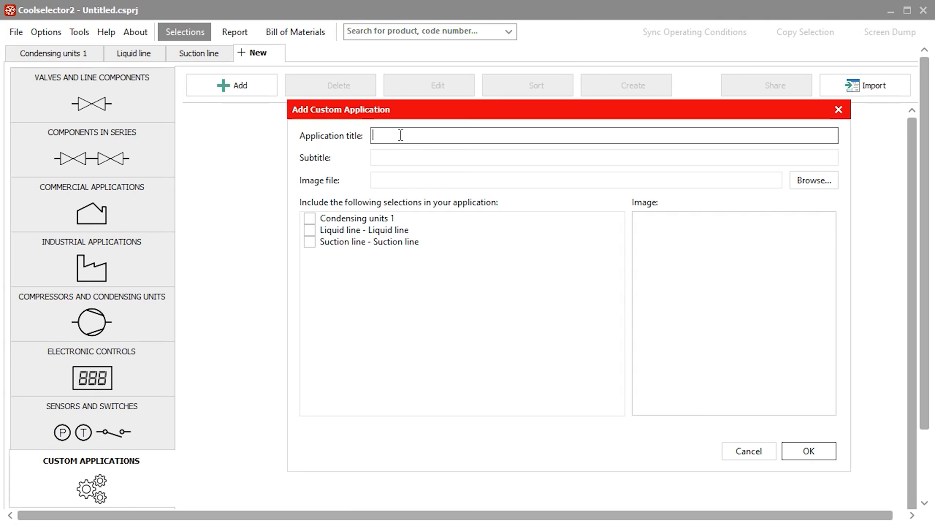
{"action": "type", "text": "Optyma slim pack system"}
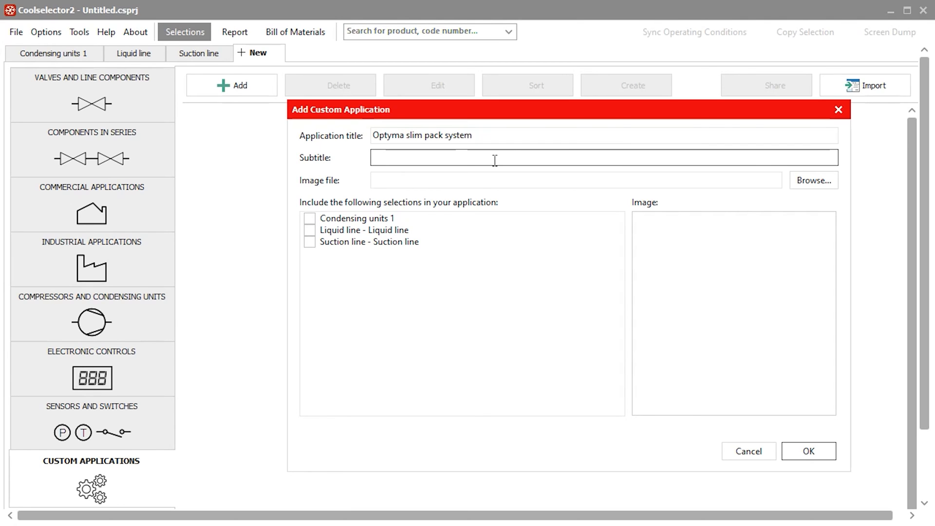
{"action": "mouse_move", "coordinate": [813, 185]}
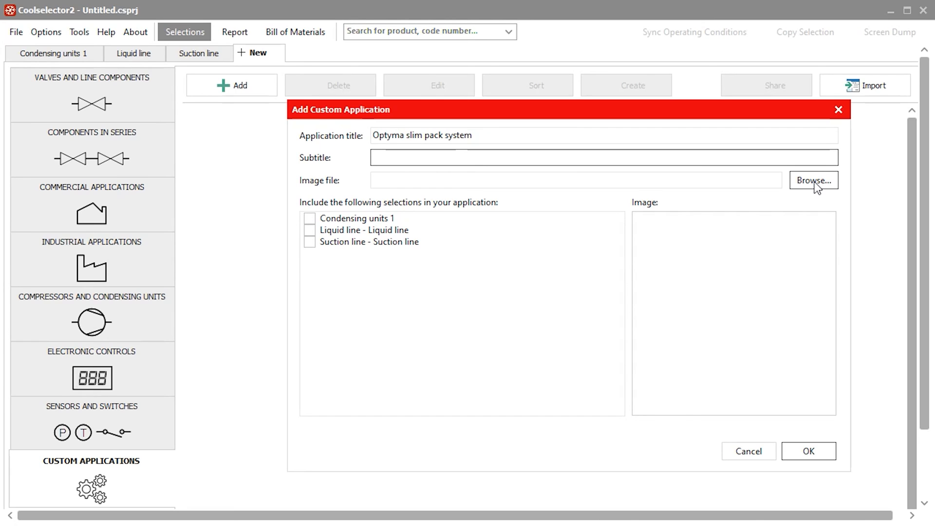
{"action": "left_click", "coordinate": [812, 181]}
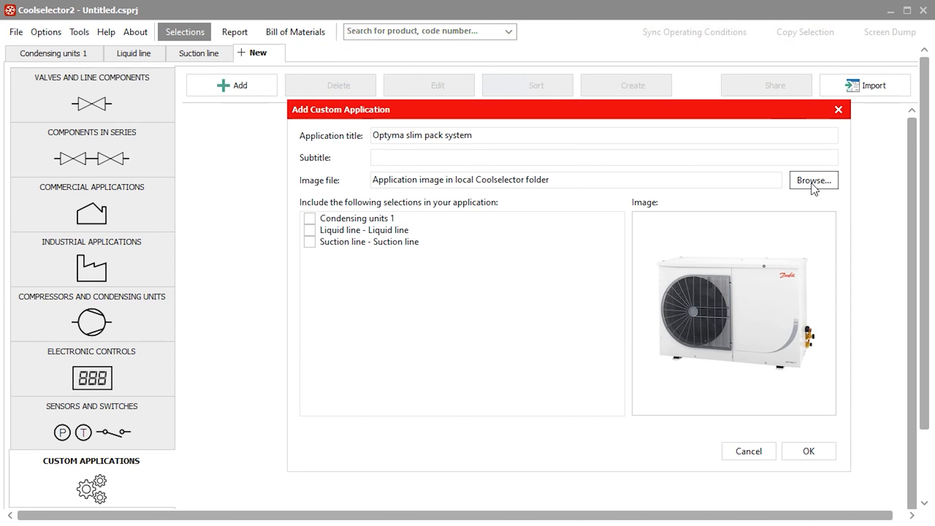
Include the condensing unit, liquid line and suction line selections, save, and bring up sharing.
{"action": "left_click", "coordinate": [309, 218]}
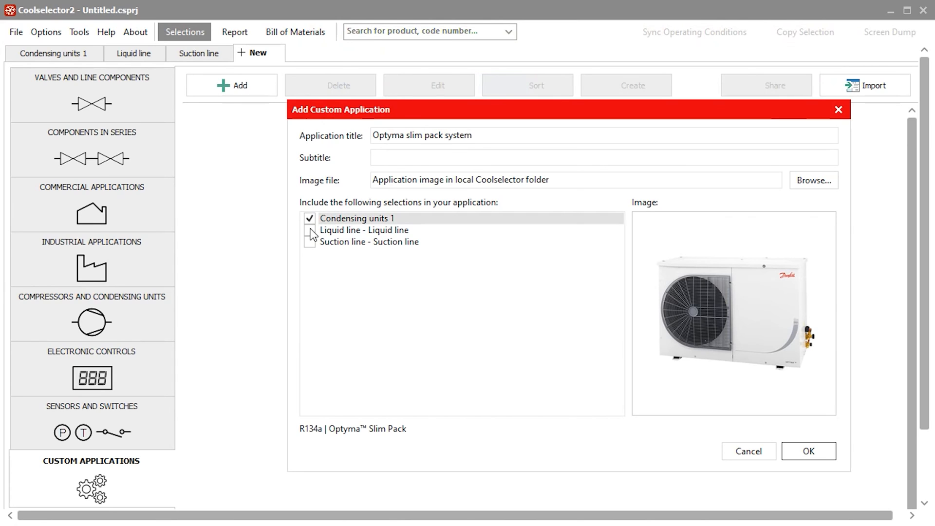
{"action": "left_click", "coordinate": [308, 231]}
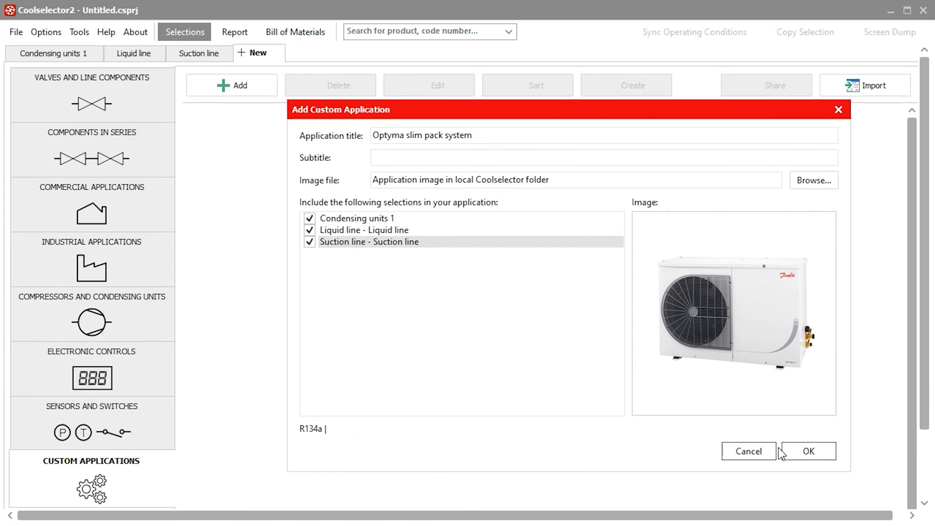
{"action": "left_click", "coordinate": [806, 451]}
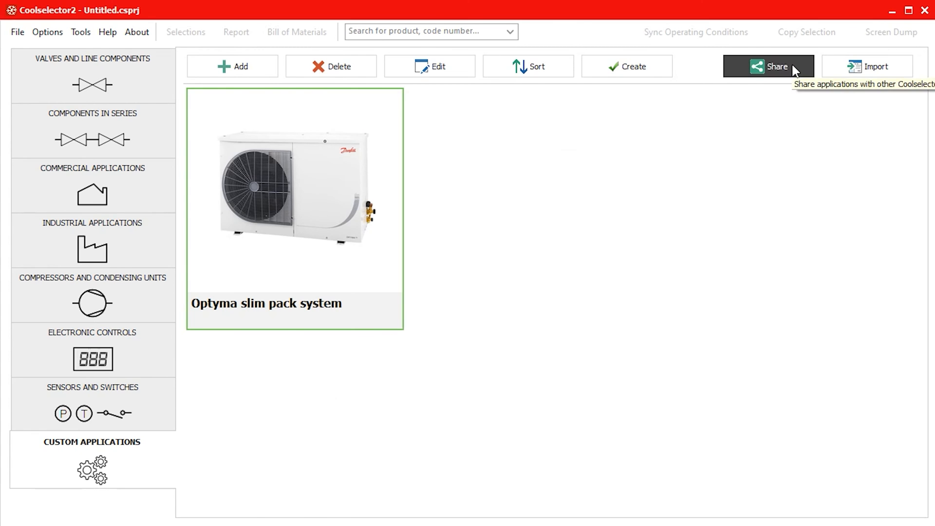
{"action": "left_click", "coordinate": [768, 66]}
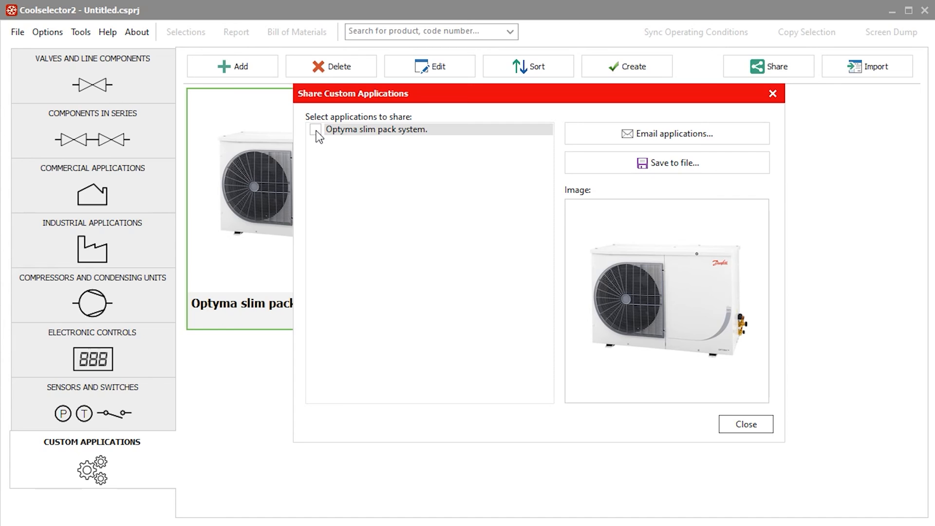
Mark Optyma slim pack system for sharing and close the sharing window.
{"action": "left_click", "coordinate": [315, 130]}
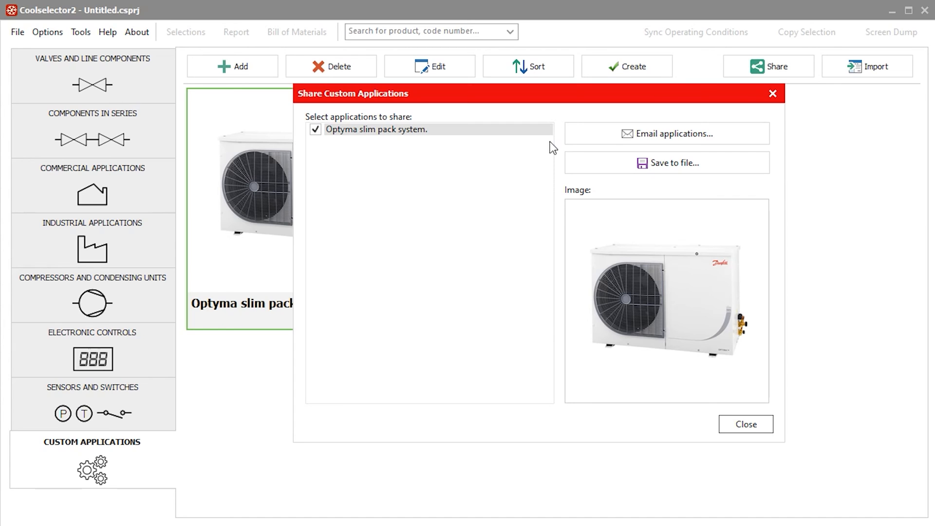
{"action": "mouse_move", "coordinate": [765, 233]}
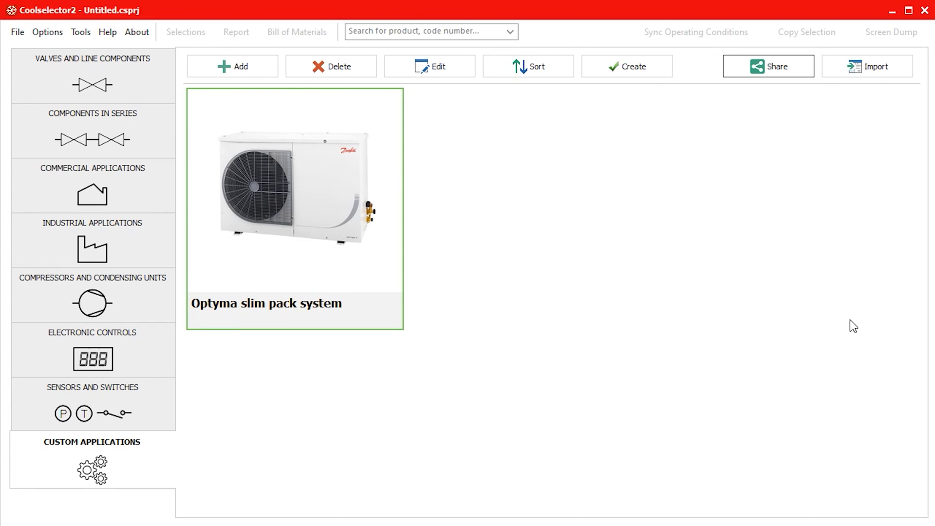
{"action": "left_click", "coordinate": [867, 67]}
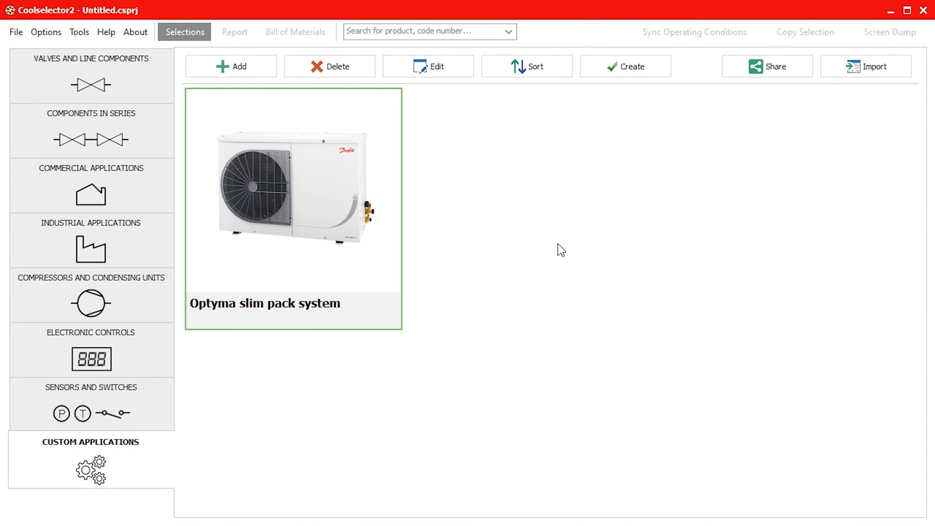
{"action": "mouse_move", "coordinate": [626, 66]}
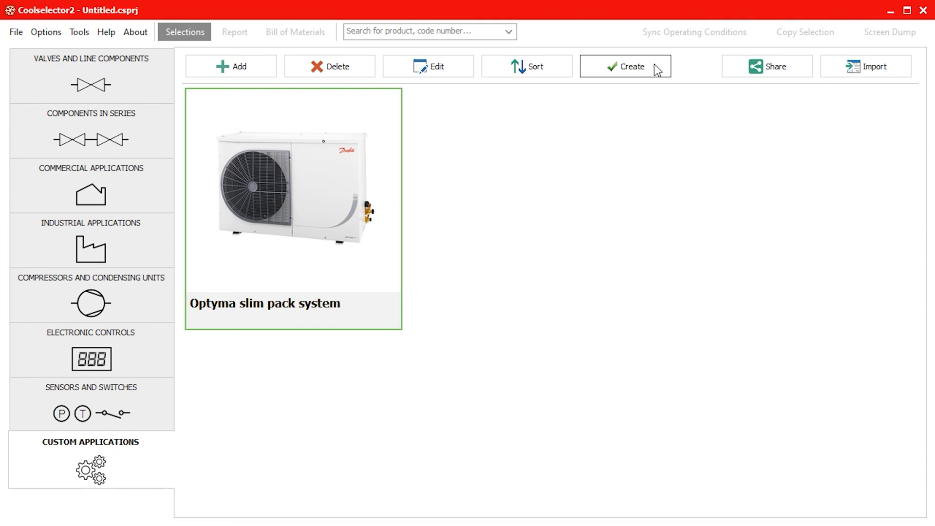
Create a project from Optyma slim pack system and review its Liquid line and Suction line tabs.
{"action": "left_click", "coordinate": [624, 66]}
{"action": "type", "text": "-8"}
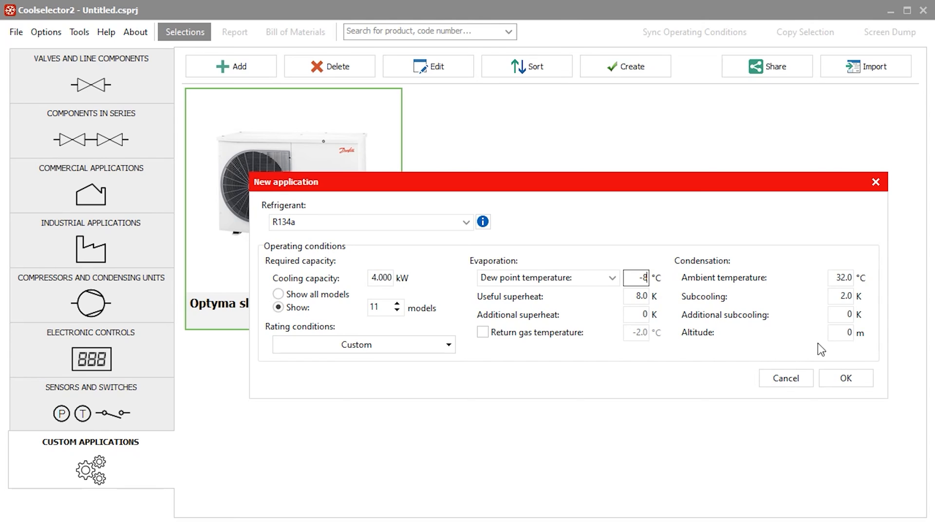
{"action": "left_click", "coordinate": [845, 377]}
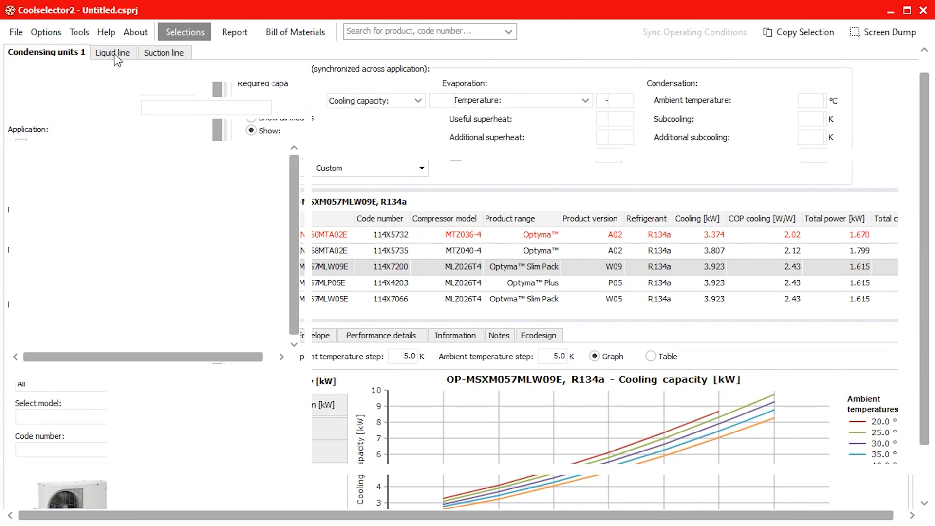
{"action": "left_click", "coordinate": [112, 52]}
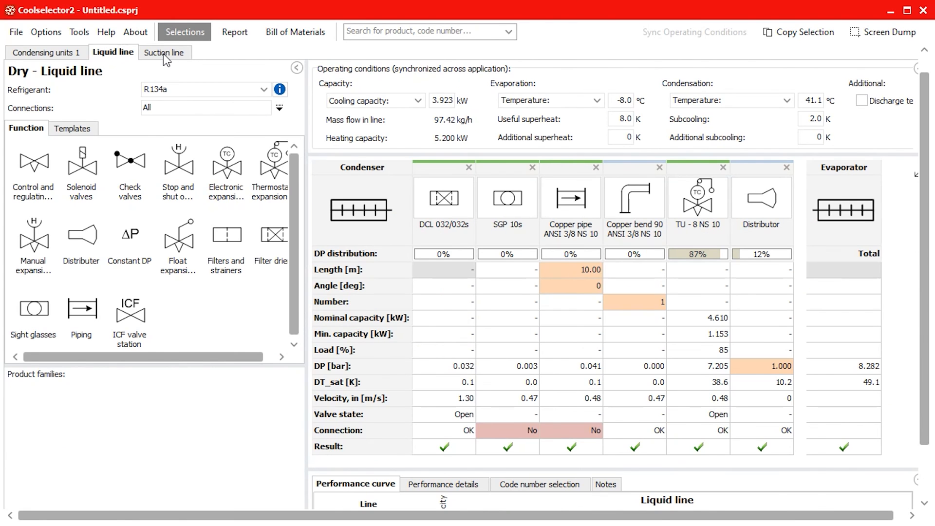
{"action": "left_click", "coordinate": [164, 52]}
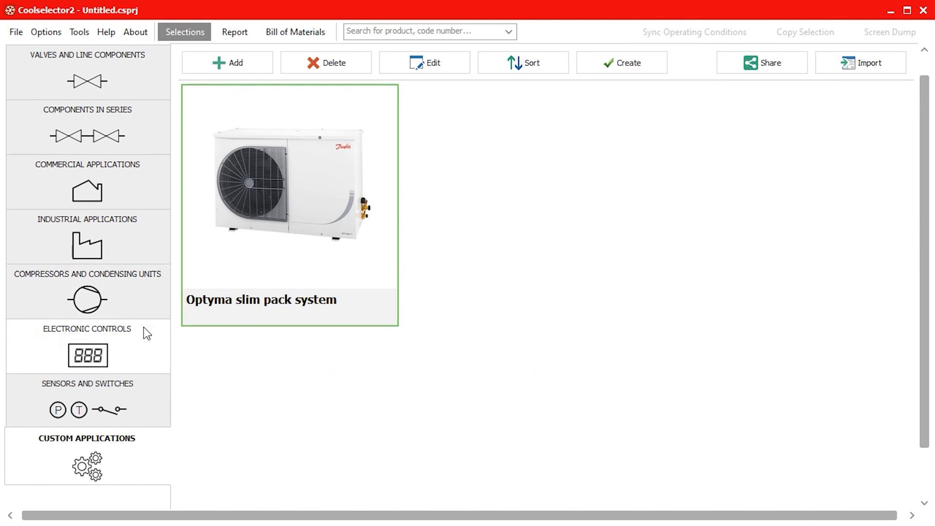
Add a case controller, then an NTC temperature sensor selection choosing EKS 211 with 1.5 m cable.
{"action": "left_click", "coordinate": [87, 344]}
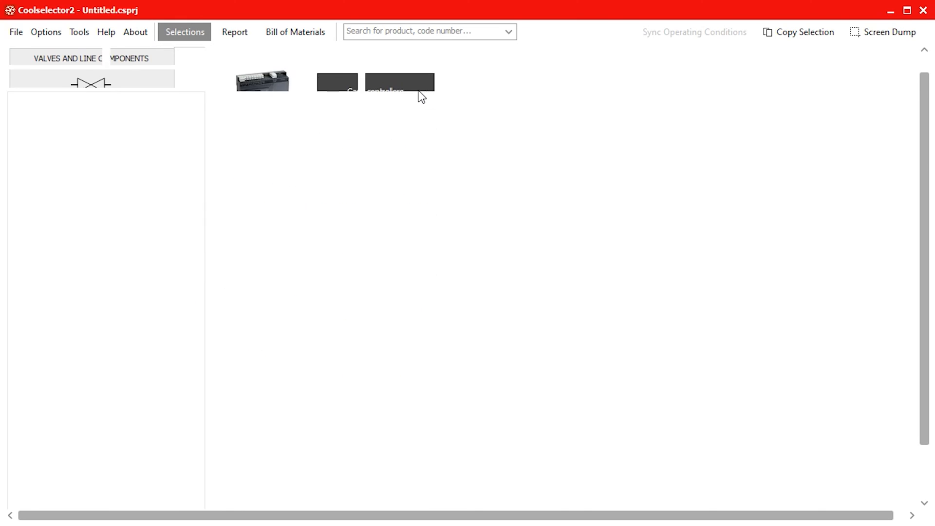
{"action": "left_click", "coordinate": [399, 83]}
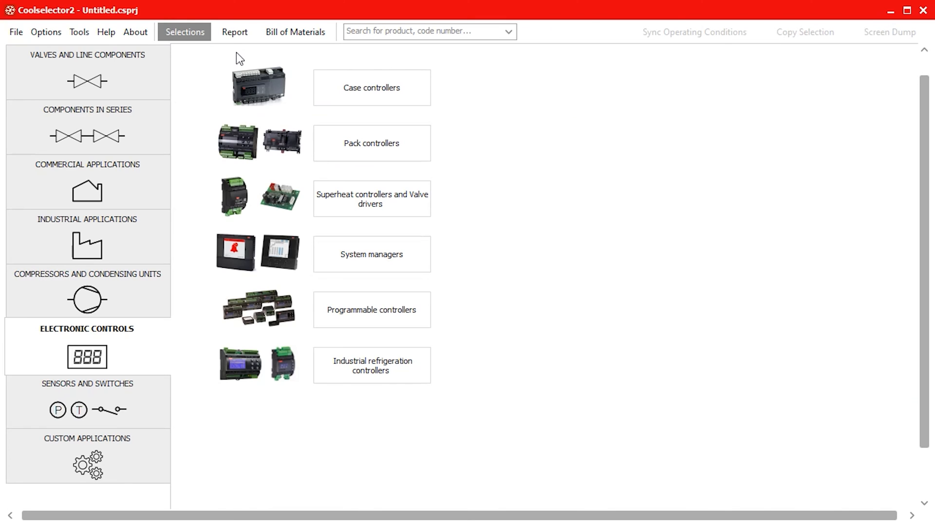
{"action": "mouse_move", "coordinate": [142, 351]}
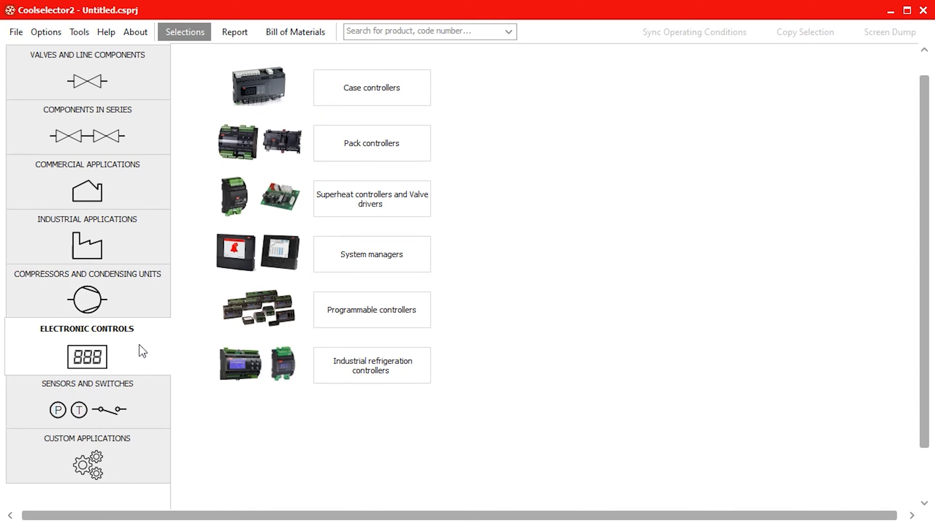
{"action": "left_click", "coordinate": [87, 401]}
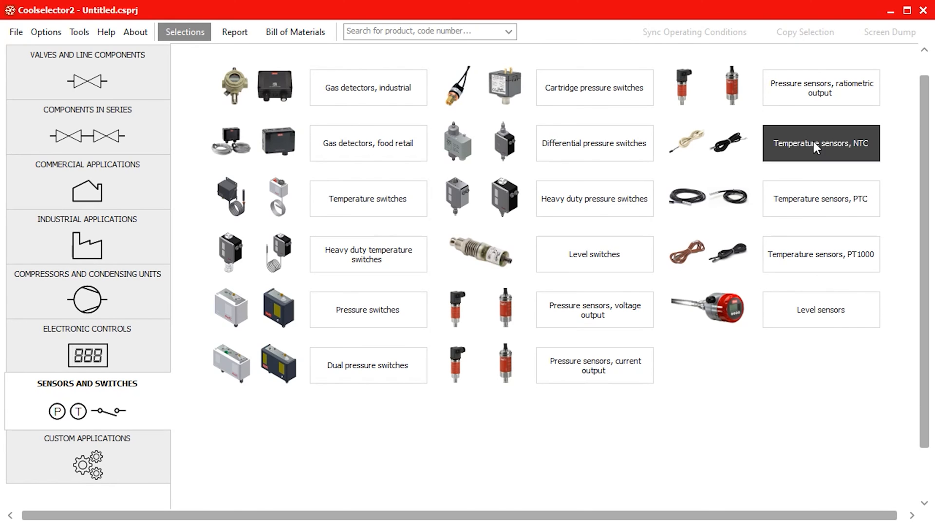
{"action": "left_click", "coordinate": [821, 144]}
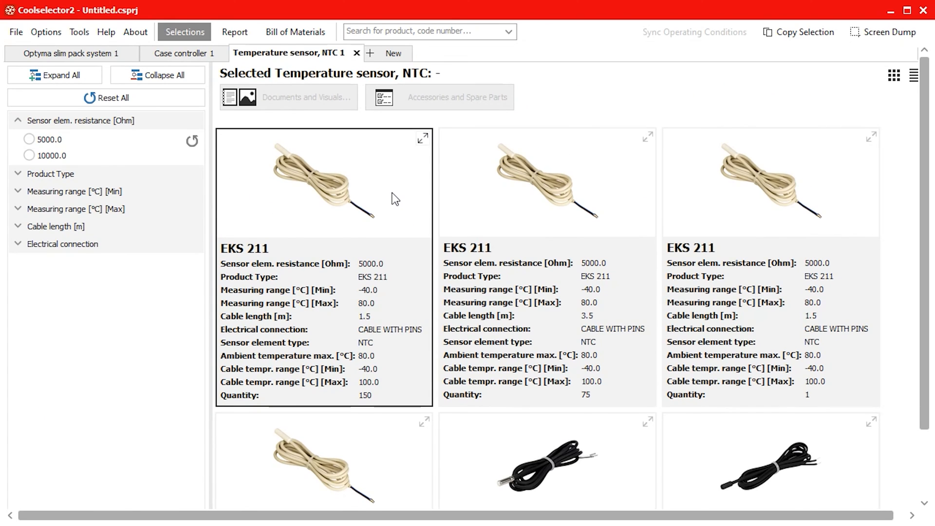
{"action": "left_click", "coordinate": [324, 185]}
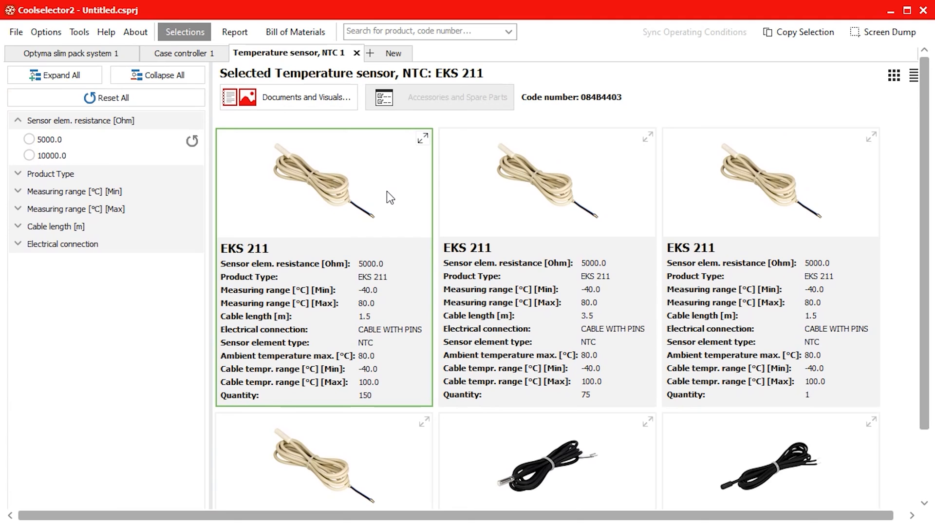
{"action": "mouse_move", "coordinate": [399, 121]}
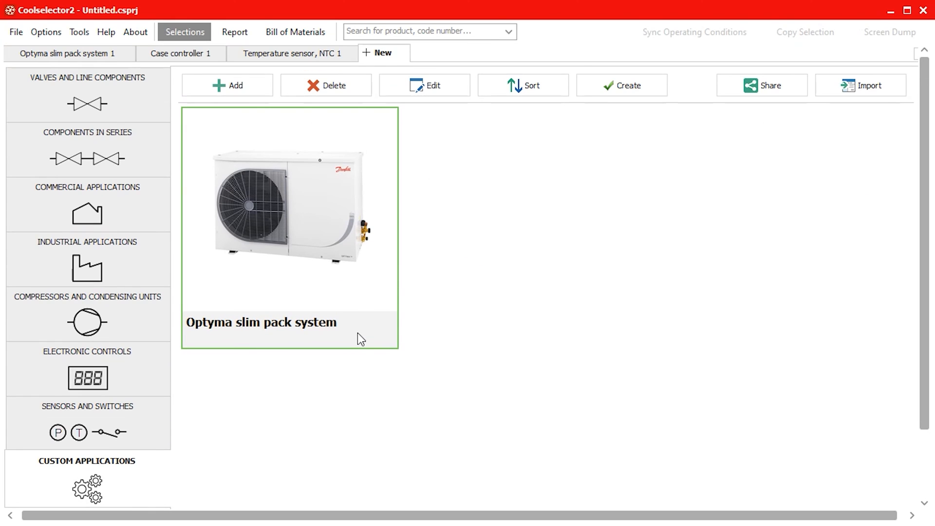
Add Temperature sensor, NTC 1 to the Optyma slim pack system application and confirm.
{"action": "left_click", "coordinate": [424, 85]}
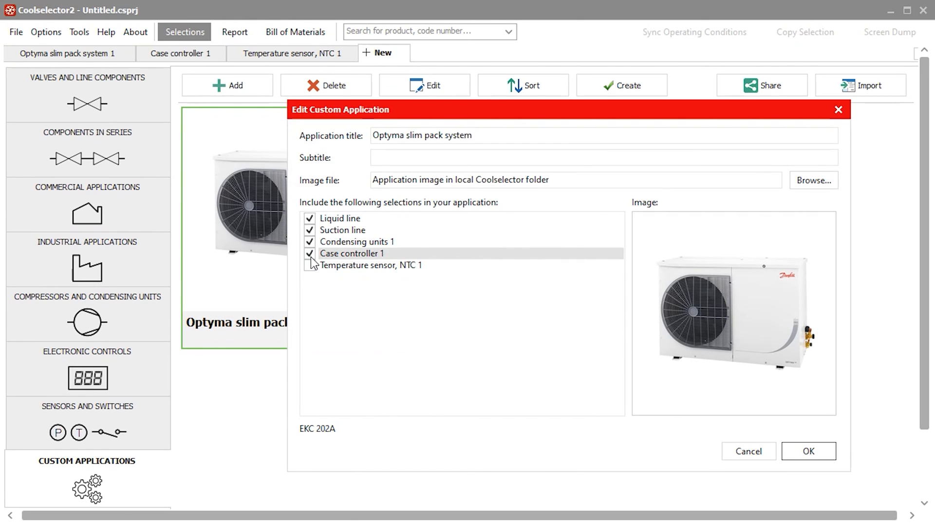
{"action": "left_click", "coordinate": [807, 450]}
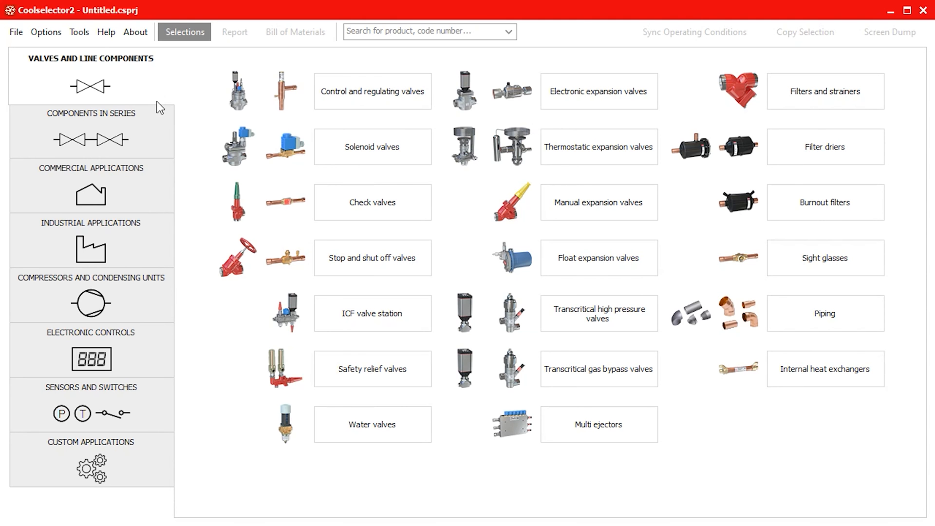
Create Optyma slim pack system 2 with default operating conditions and review its suction line and controller selections.
{"action": "left_click", "coordinate": [90, 459]}
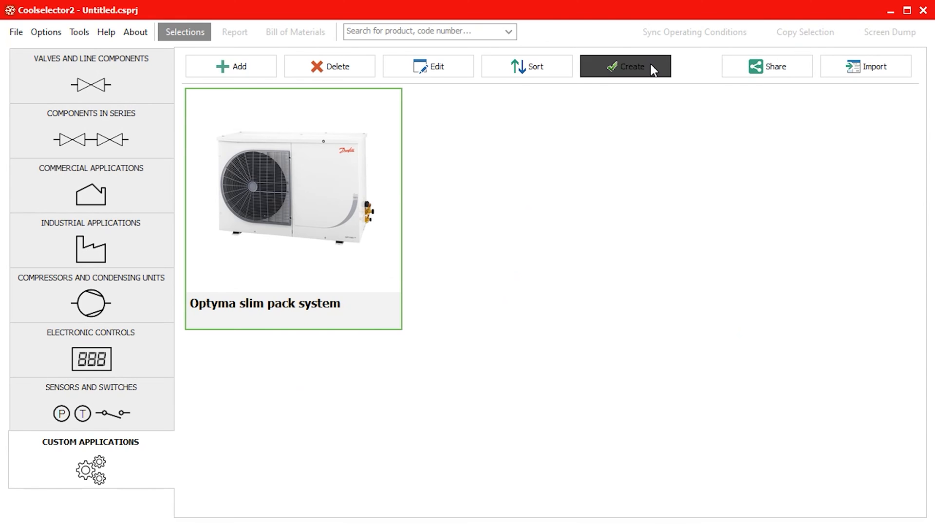
{"action": "left_click", "coordinate": [625, 66]}
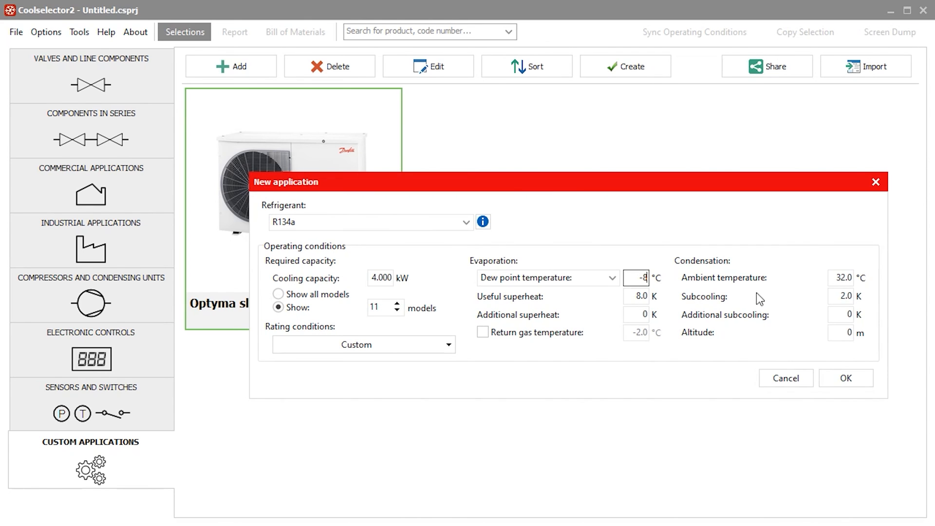
{"action": "left_click", "coordinate": [845, 378]}
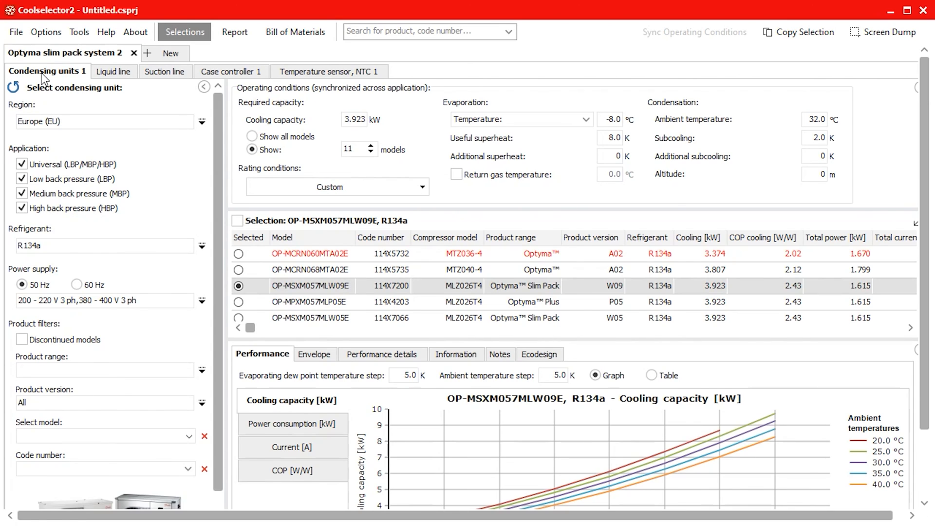
{"action": "left_click", "coordinate": [165, 71]}
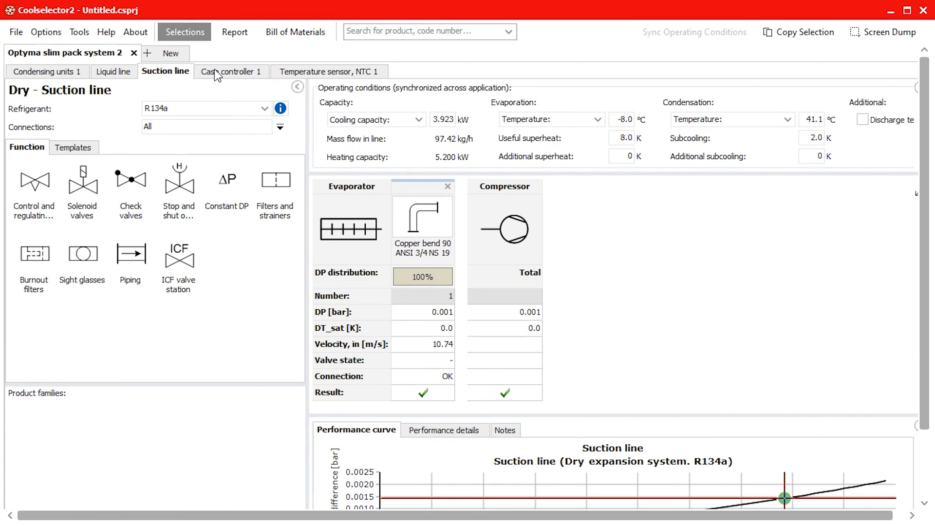
{"action": "left_click", "coordinate": [327, 71]}
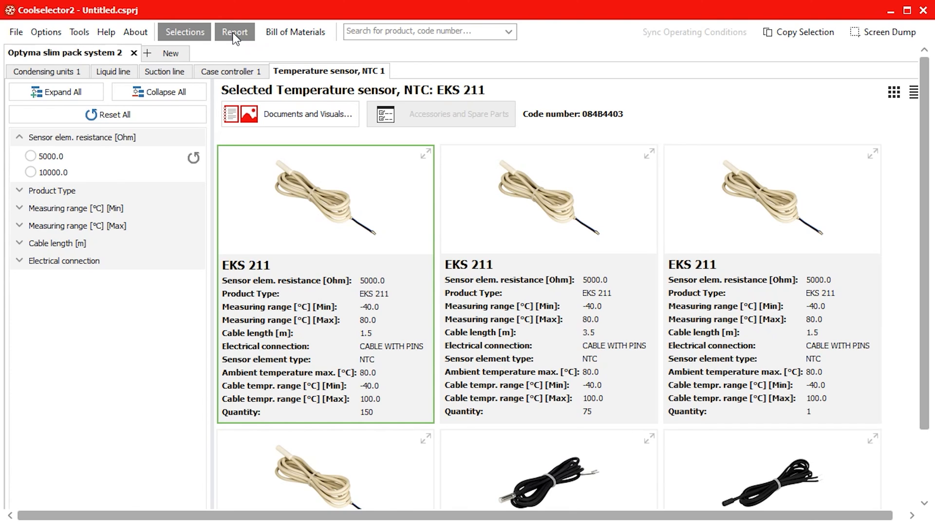
Add the condensing unit's Code number and Envelope to the report and regenerate it.
{"action": "left_click", "coordinate": [234, 32]}
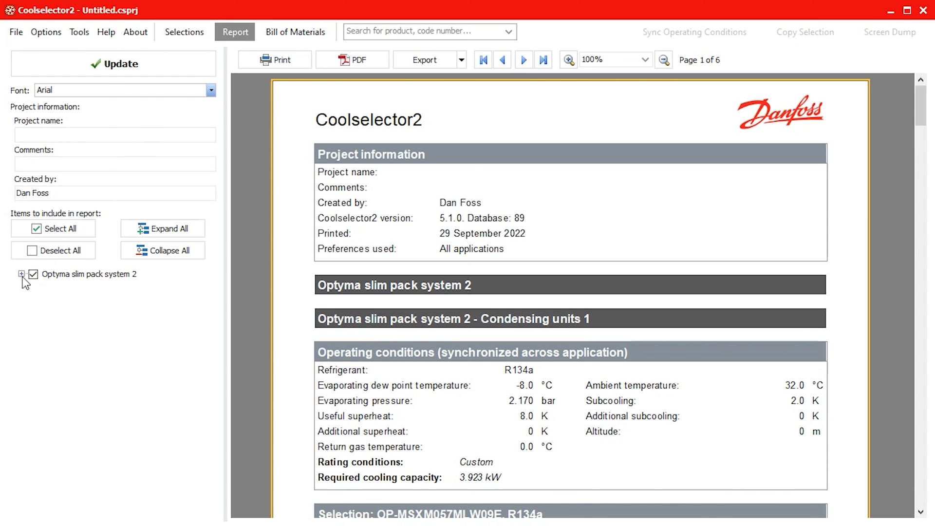
{"action": "left_click", "coordinate": [21, 275]}
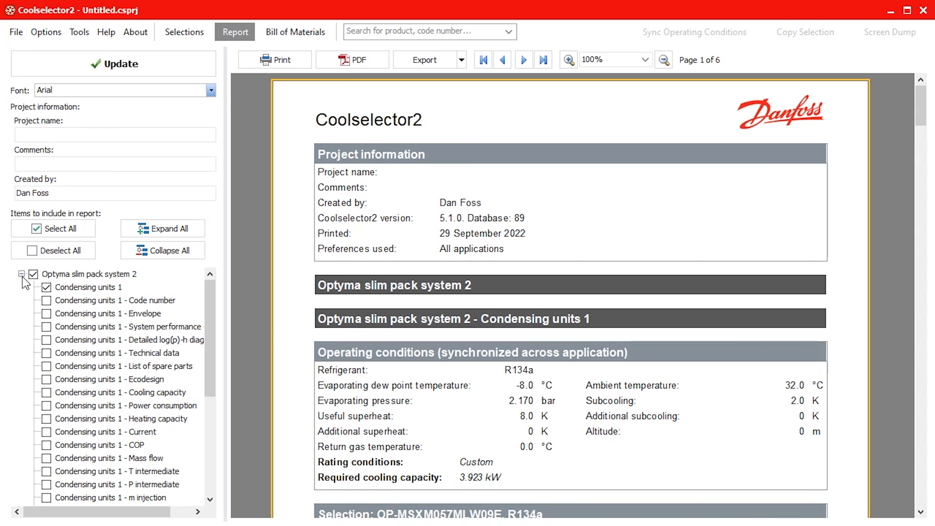
{"action": "left_click", "coordinate": [47, 301]}
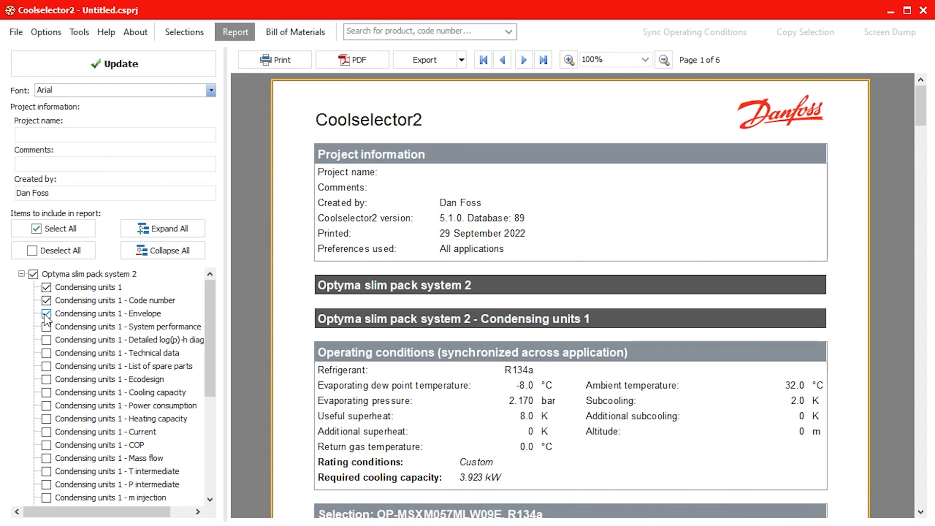
{"action": "left_click", "coordinate": [46, 314]}
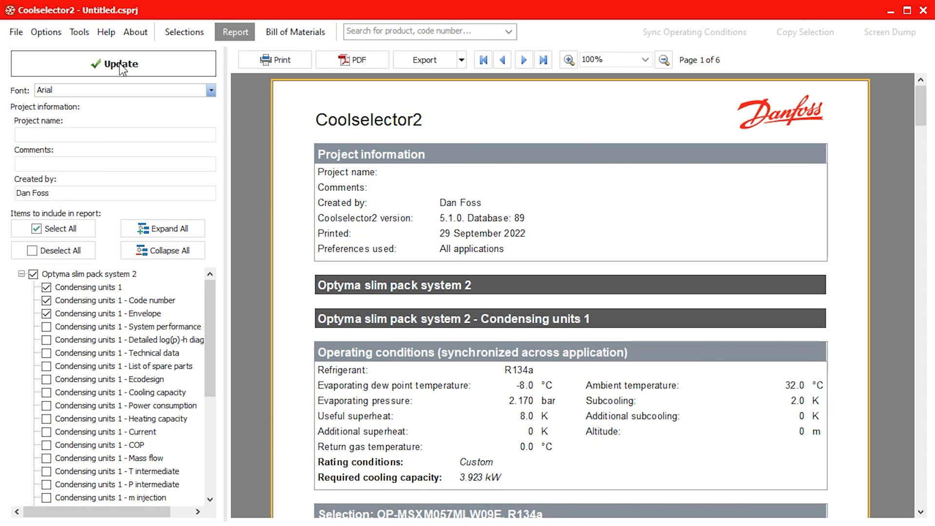
{"action": "left_click", "coordinate": [114, 64]}
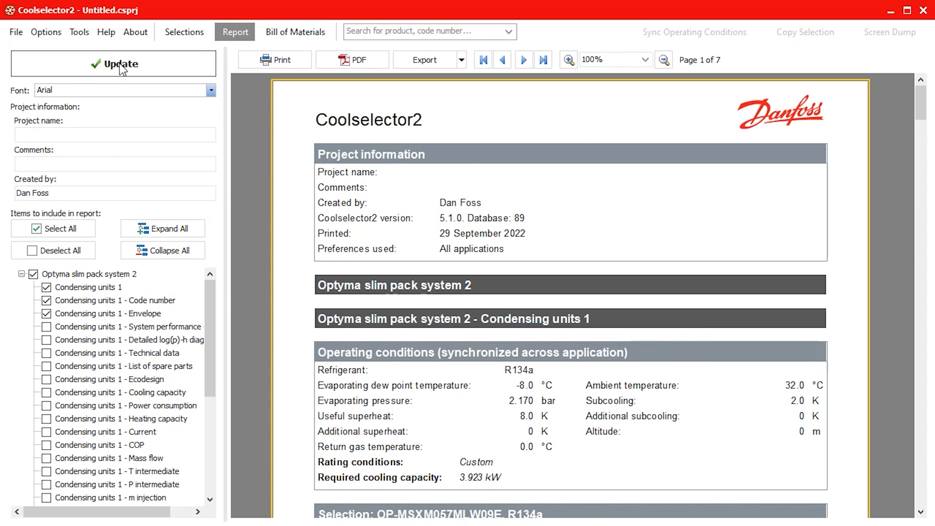
Set the report's project name to 'Test Project' and refresh the report.
{"action": "left_click", "coordinate": [115, 134]}
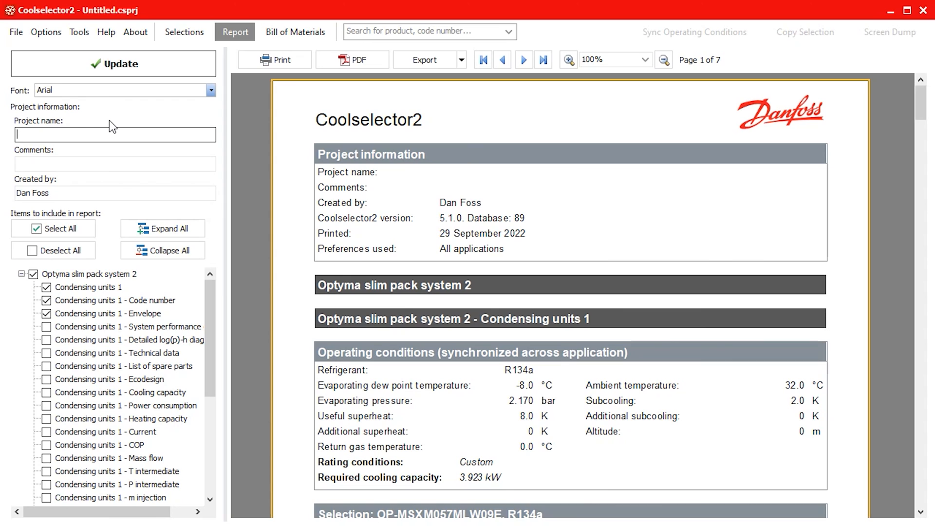
{"action": "type", "text": "Test Project"}
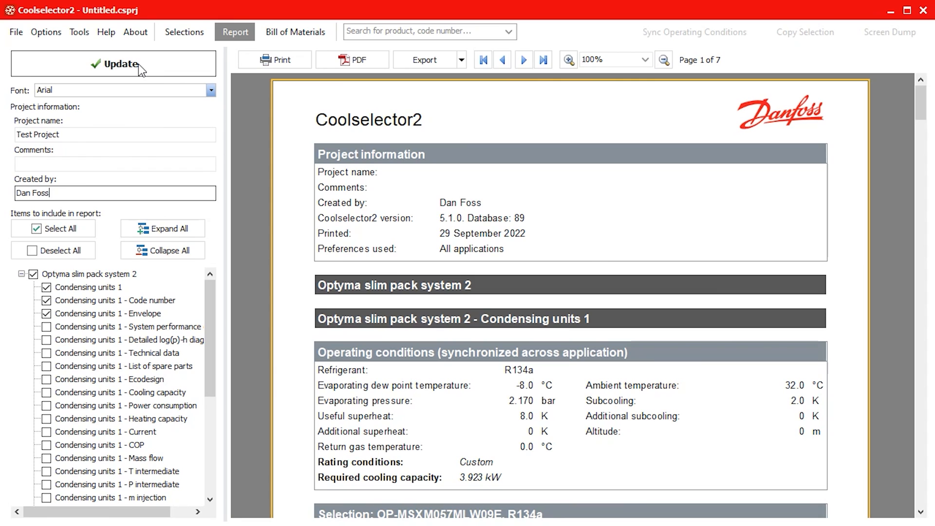
{"action": "left_click", "coordinate": [114, 64]}
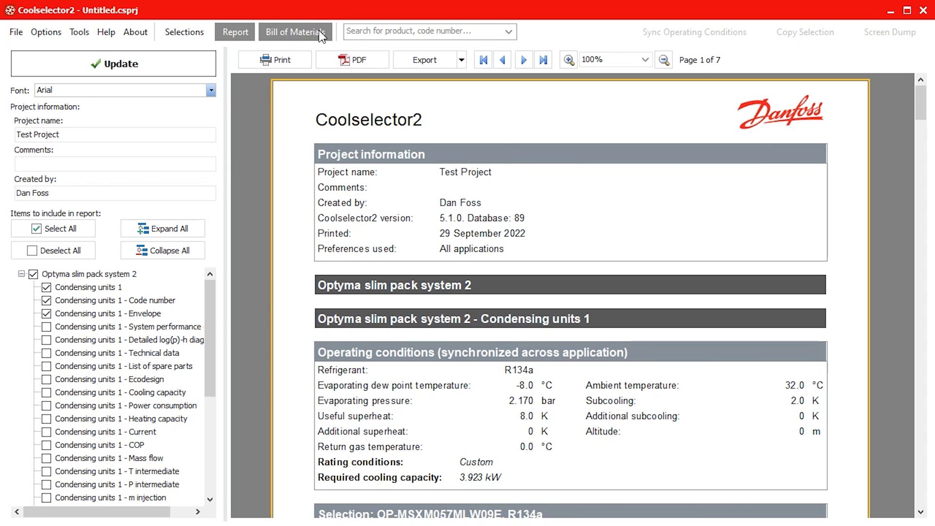
Show the Test Project bill of materials listing condensing unit, liquid line parts, EKC 202A and EKS 211.
{"action": "left_click", "coordinate": [294, 32]}
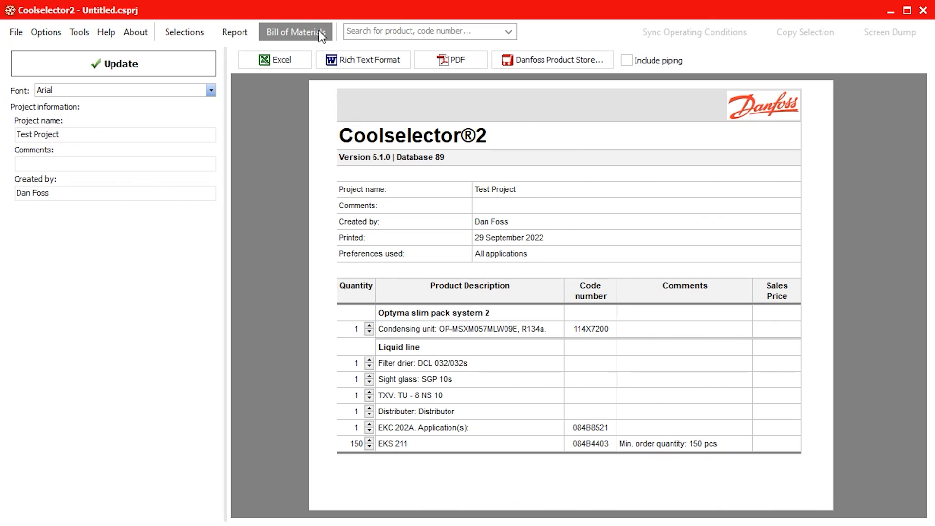
{"action": "mouse_move", "coordinate": [274, 59]}
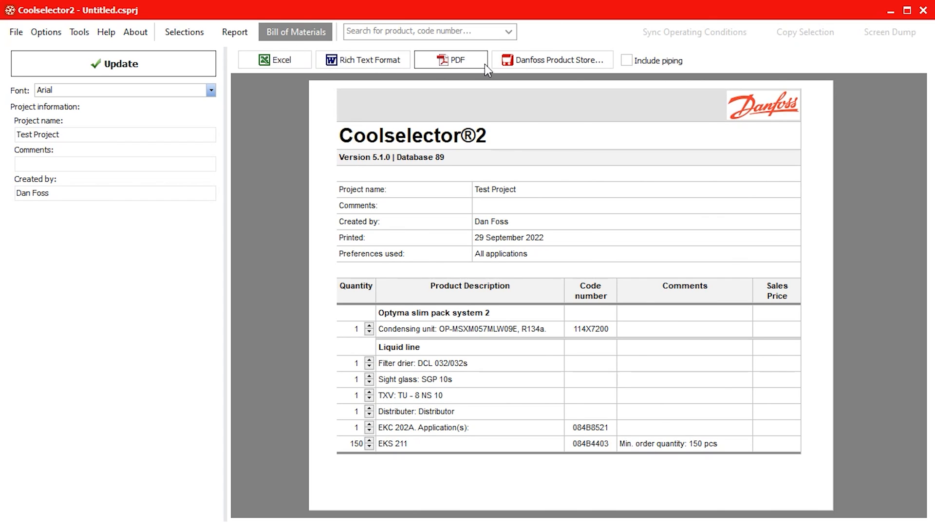
{"action": "mouse_move", "coordinate": [542, 66]}
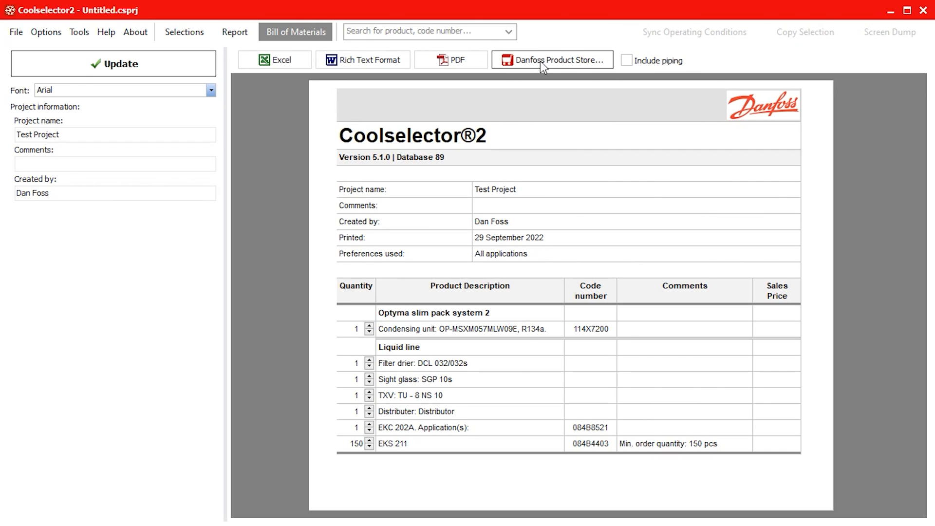
{"action": "mouse_move", "coordinate": [609, 68]}
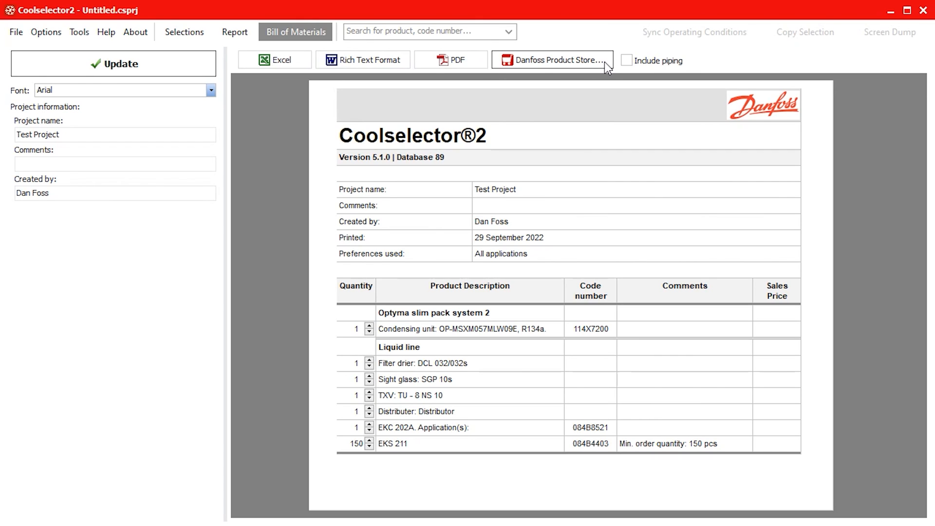